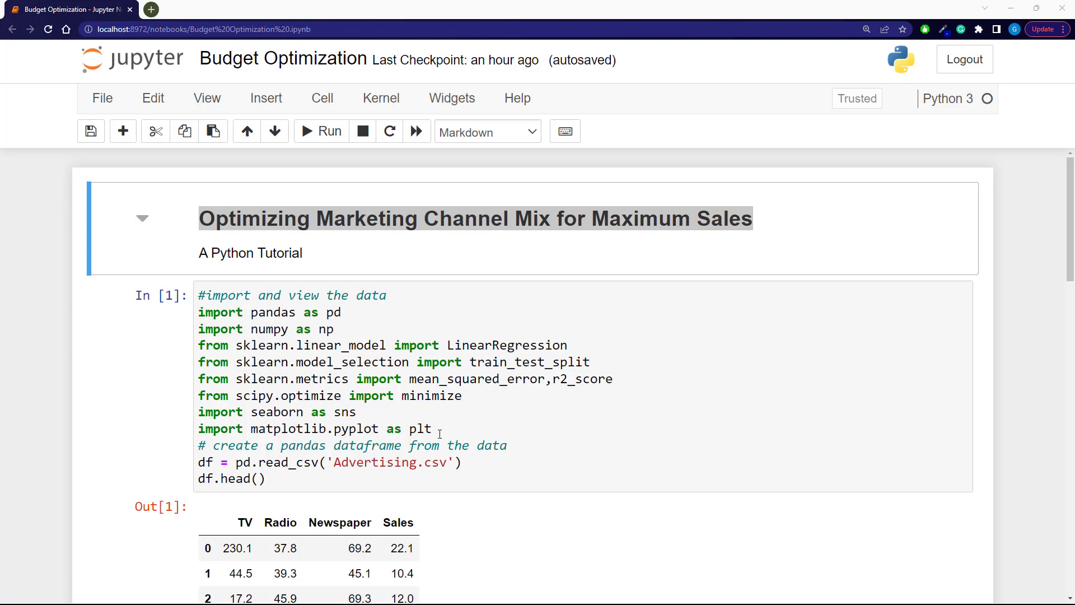
Step: Edit the regression plot code, placing the caret at the enumerate call
{"action": "scroll", "scroll_direction": "down", "scroll_amount": 3}
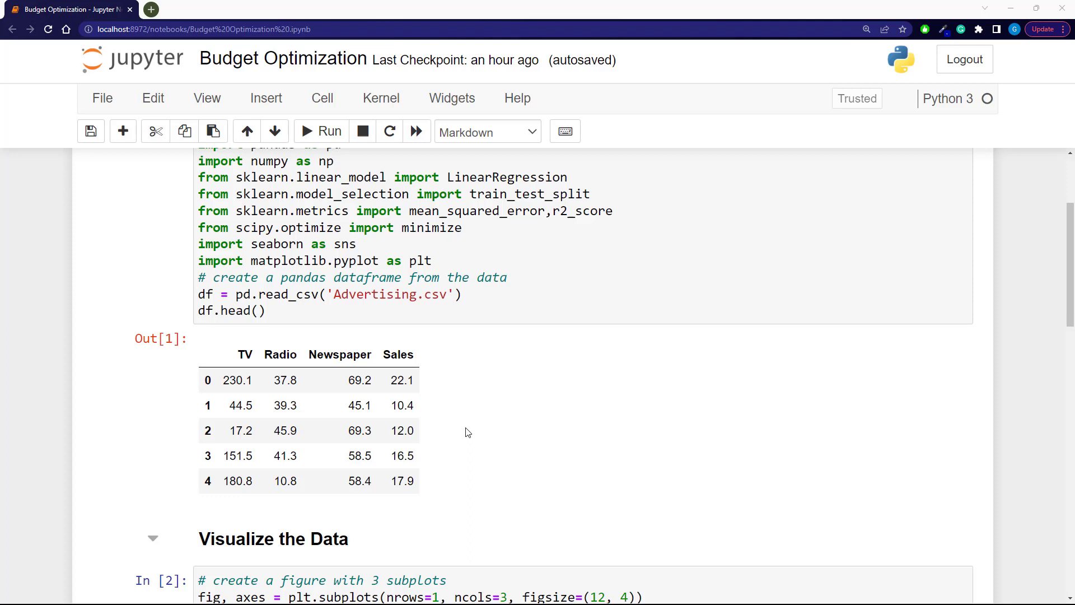
{"action": "mouse_move", "coordinate": [446, 392]}
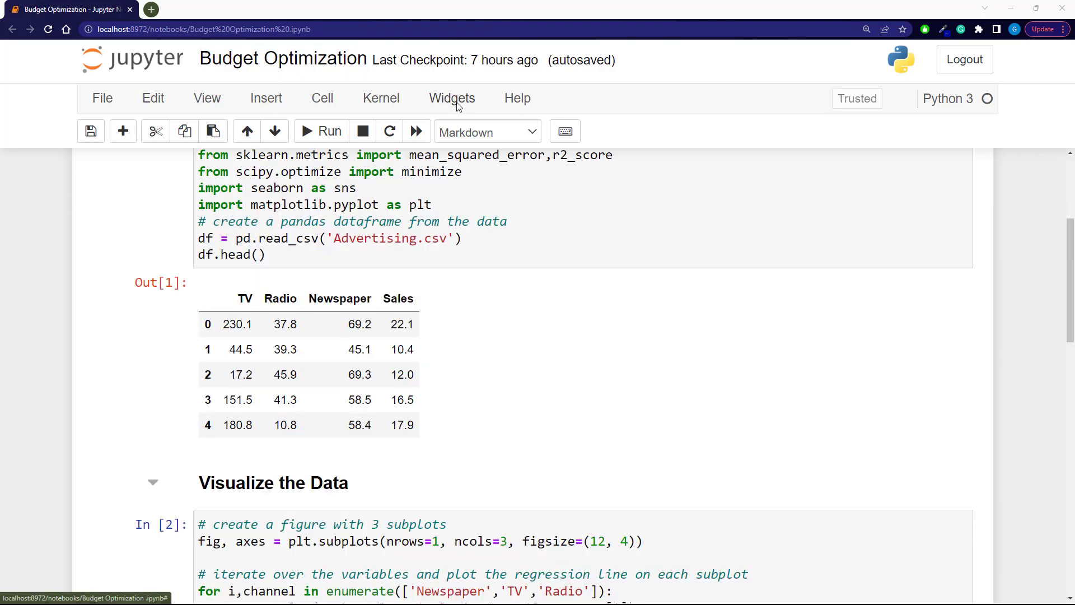
{"action": "scroll", "scroll_direction": "down", "scroll_amount": 3}
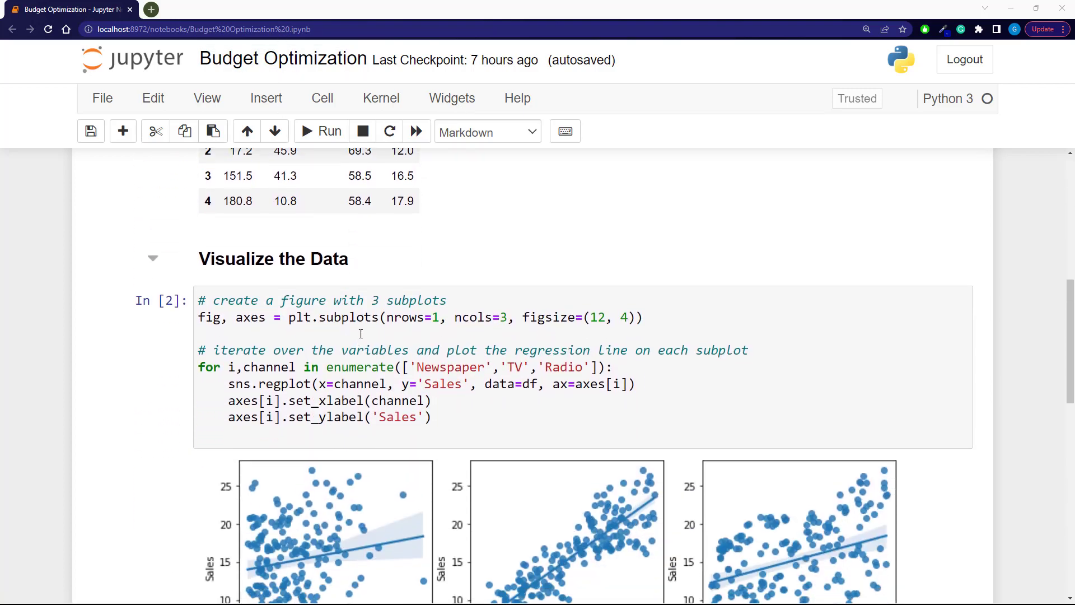
{"action": "scroll", "scroll_direction": "down", "scroll_amount": 3}
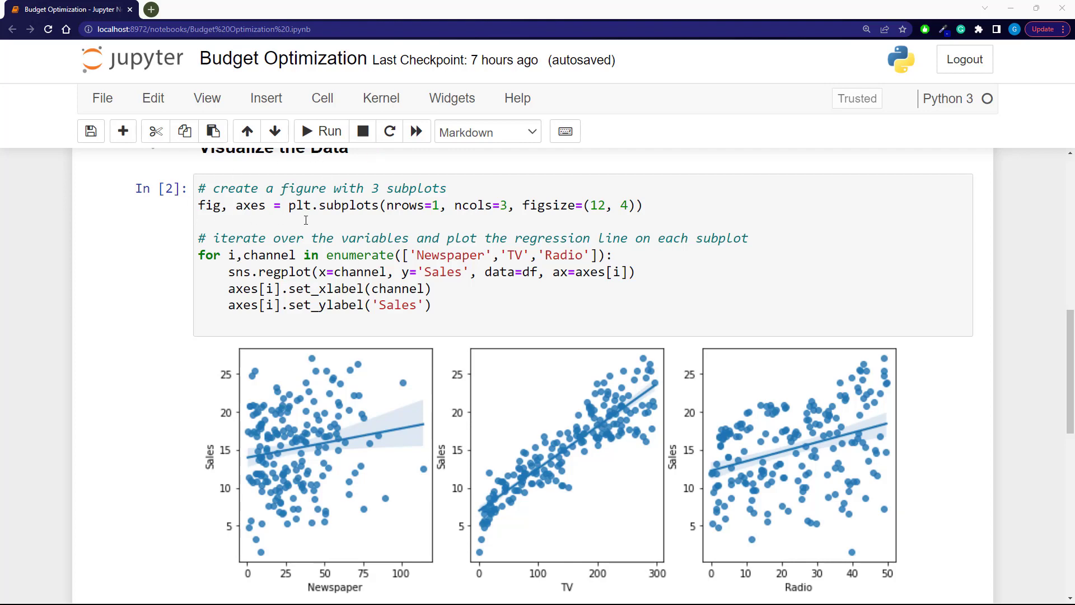
{"action": "mouse_move", "coordinate": [240, 232]}
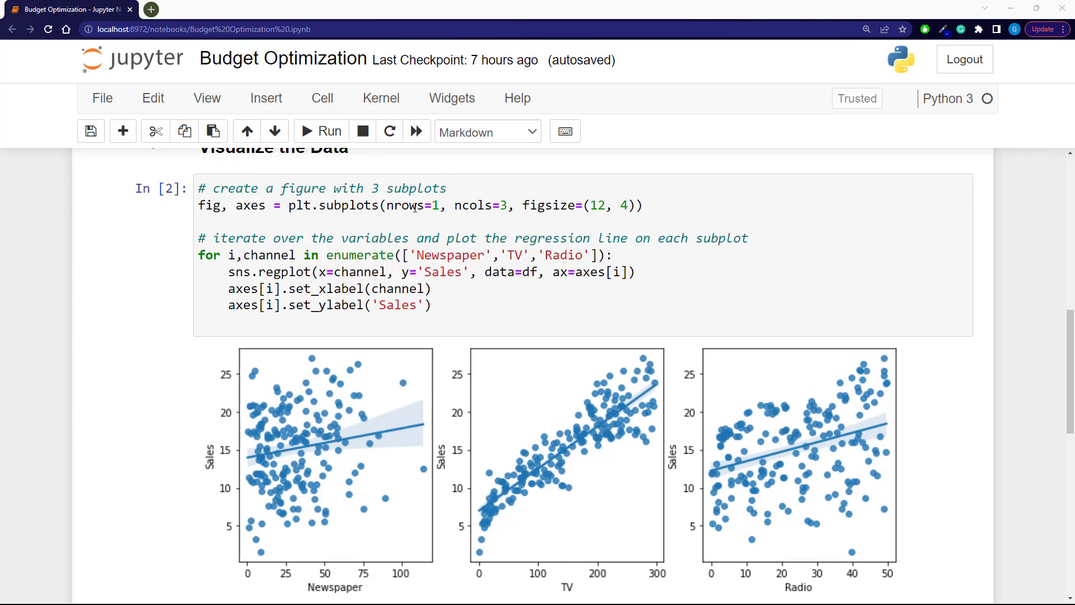
{"action": "mouse_move", "coordinate": [607, 190]}
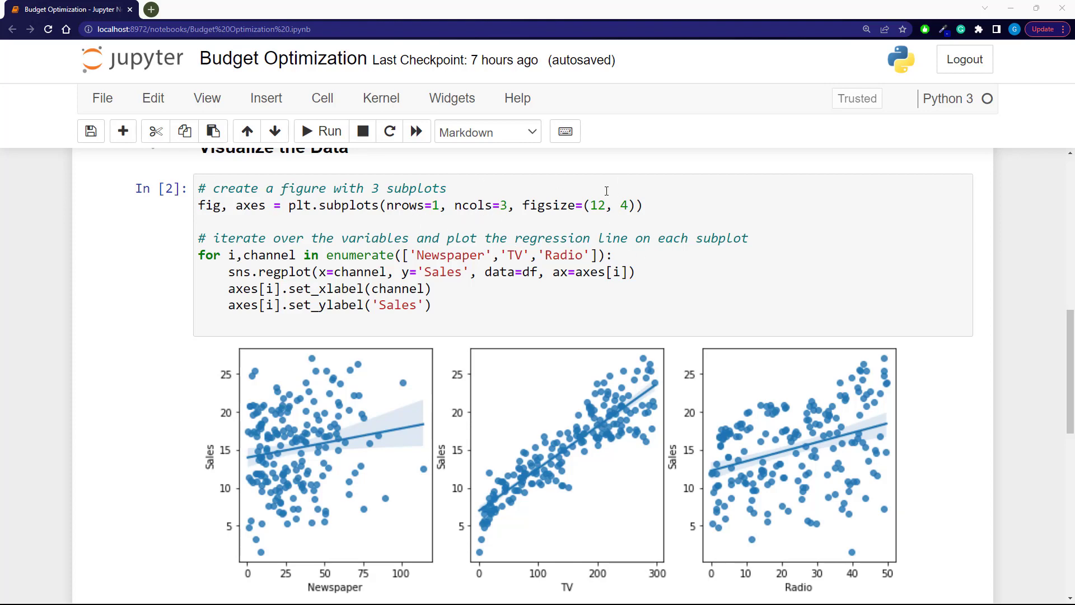
{"action": "mouse_move", "coordinate": [264, 255]}
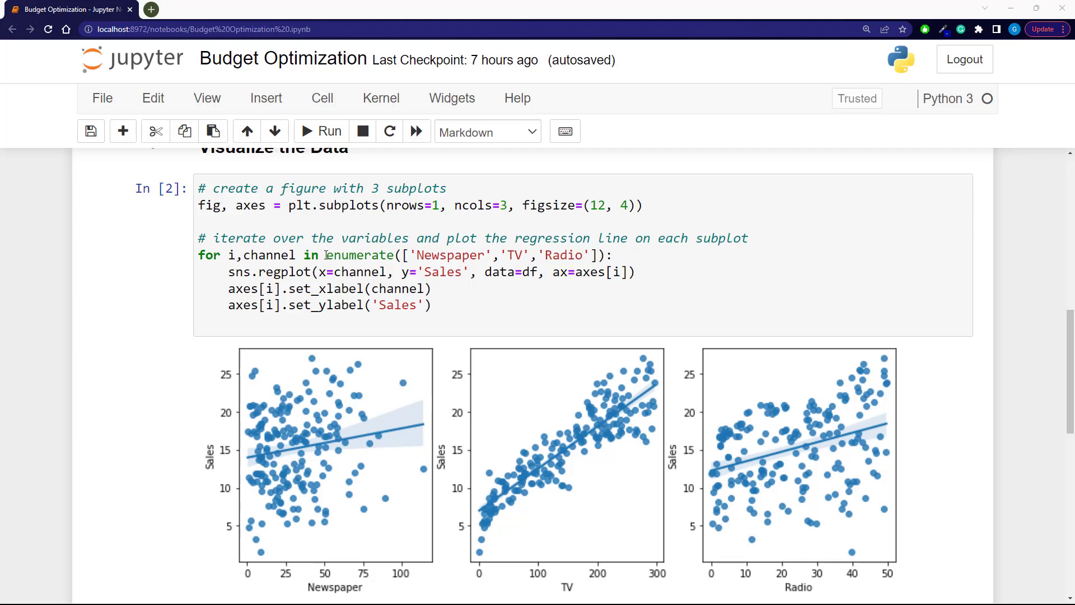
{"action": "left_click", "coordinate": [323, 254]}
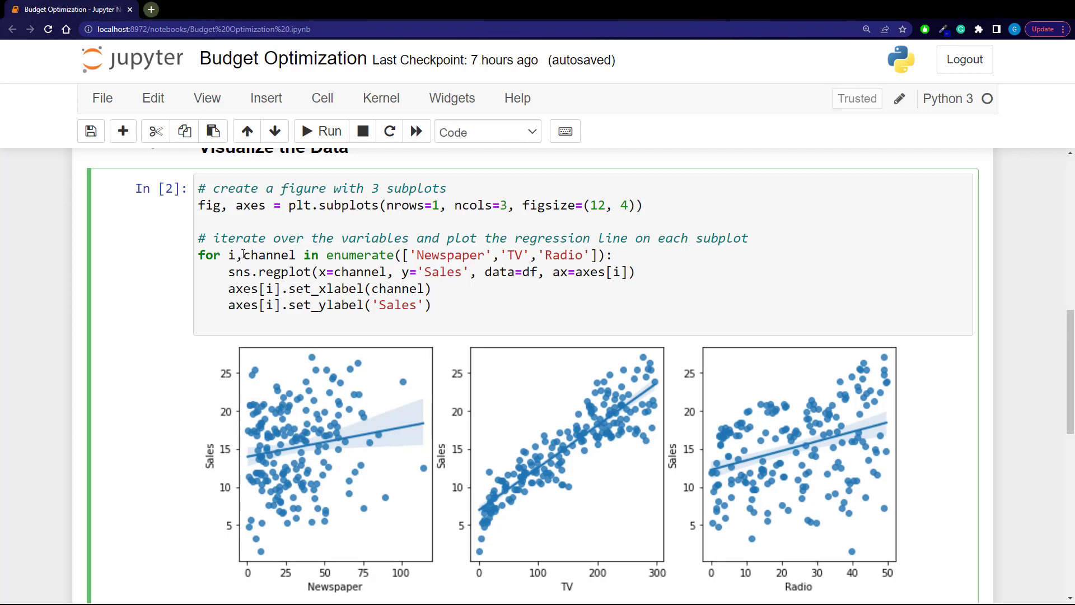
{"action": "mouse_move", "coordinate": [508, 262]}
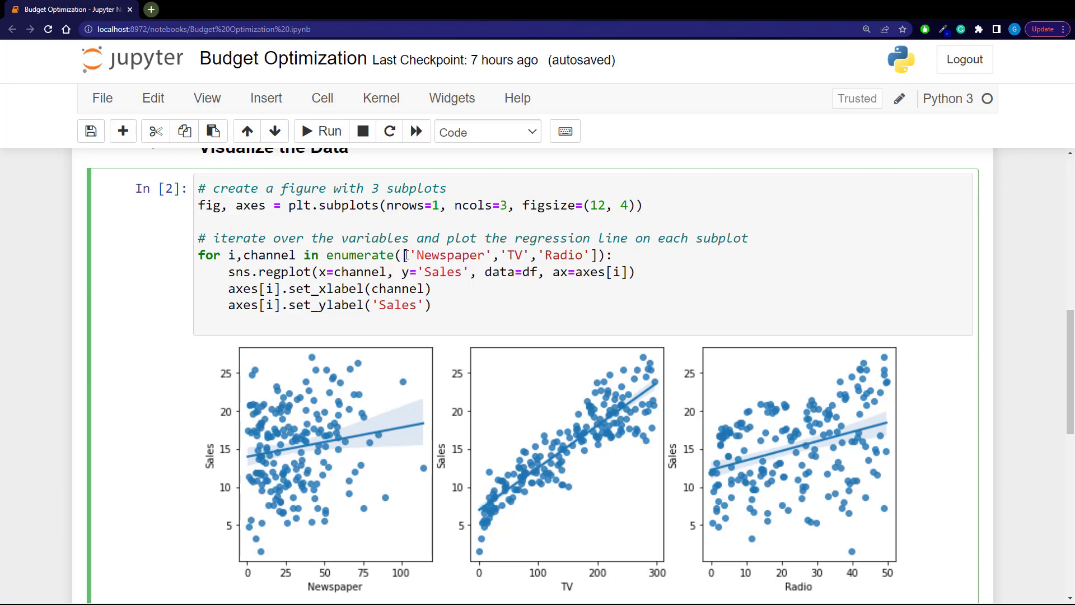
{"action": "left_click", "coordinate": [327, 254]}
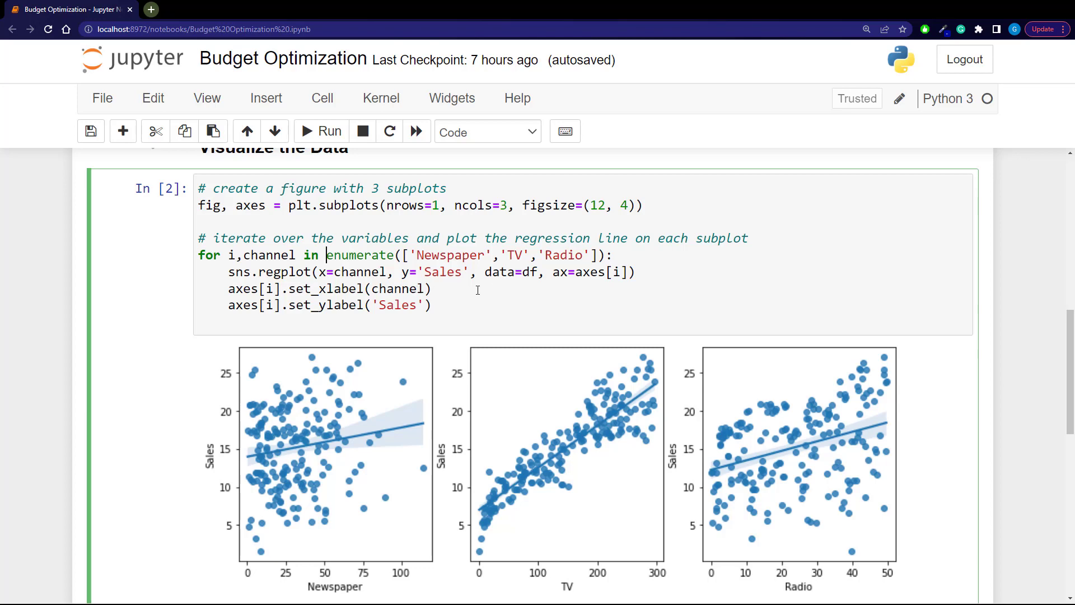
{"action": "mouse_move", "coordinate": [464, 398]}
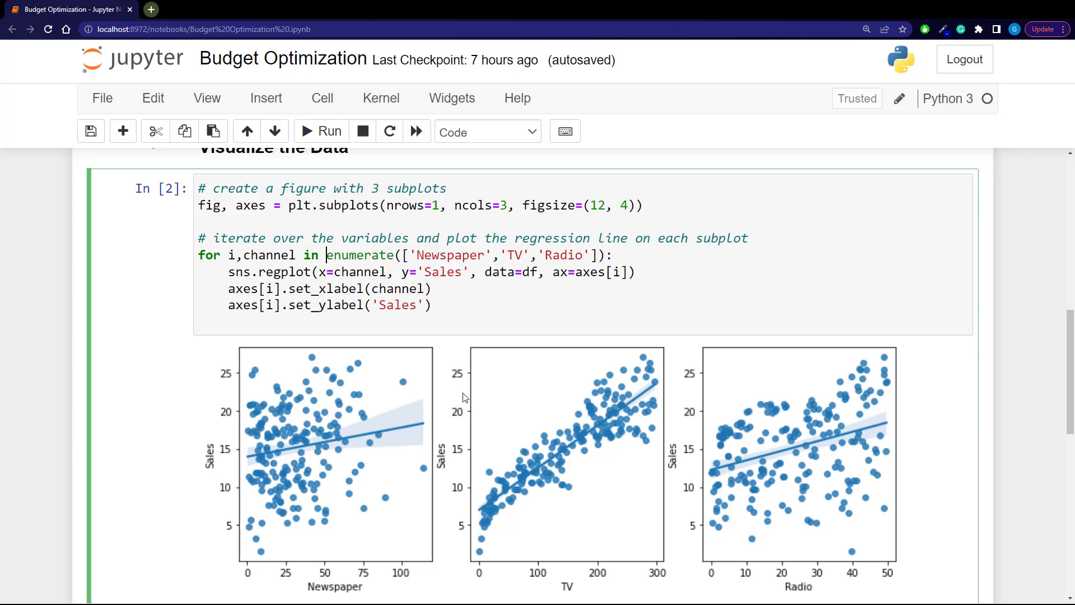
{"action": "mouse_move", "coordinate": [541, 358]}
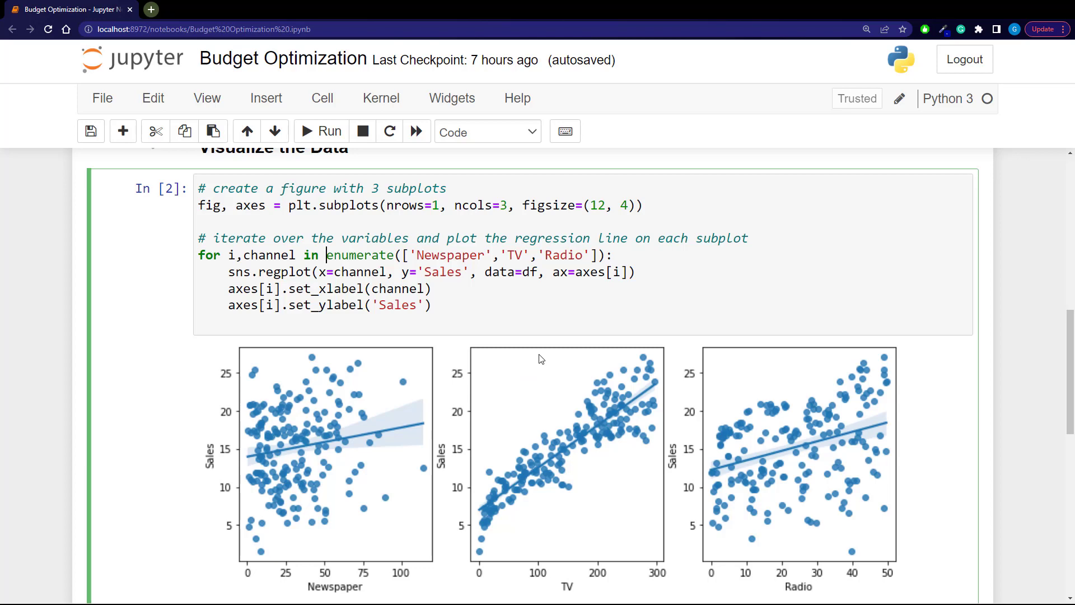
{"action": "mouse_move", "coordinate": [549, 340]}
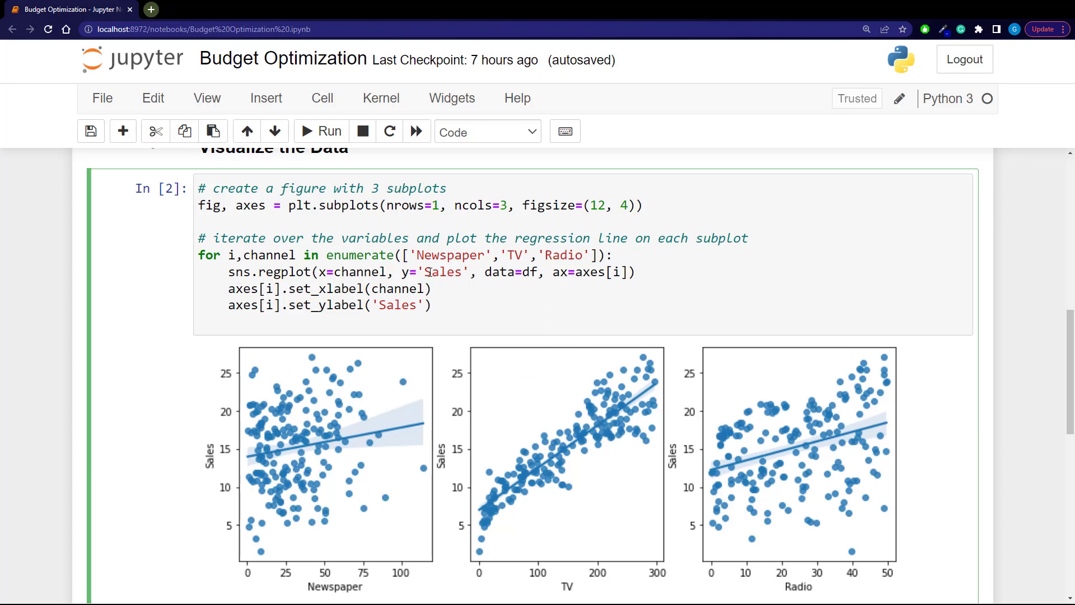
{"action": "scroll", "scroll_direction": "down", "scroll_amount": 3}
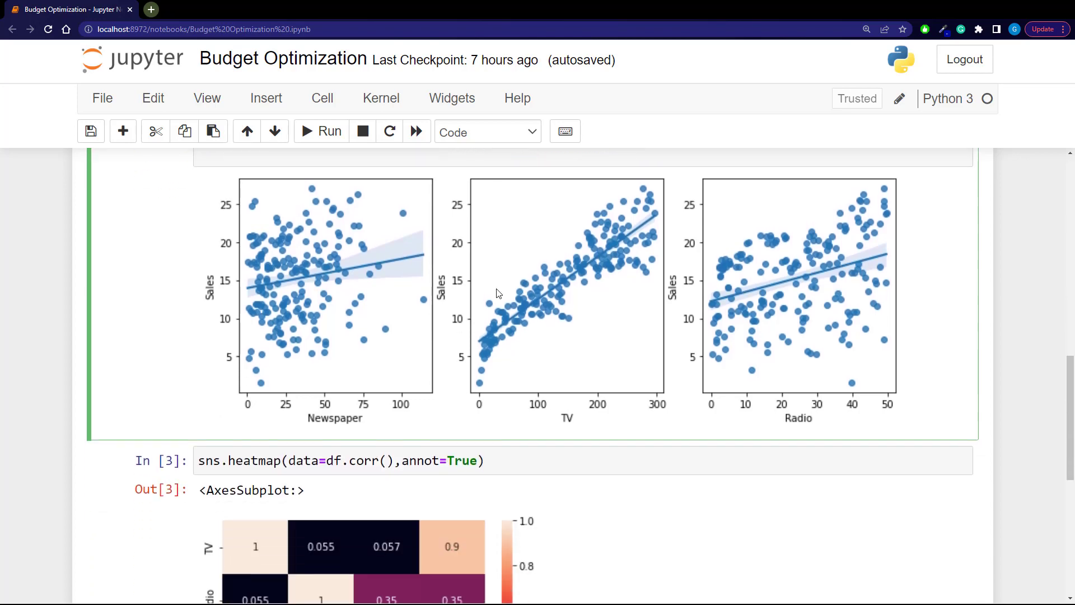
{"action": "scroll", "scroll_direction": "down", "scroll_amount": 3}
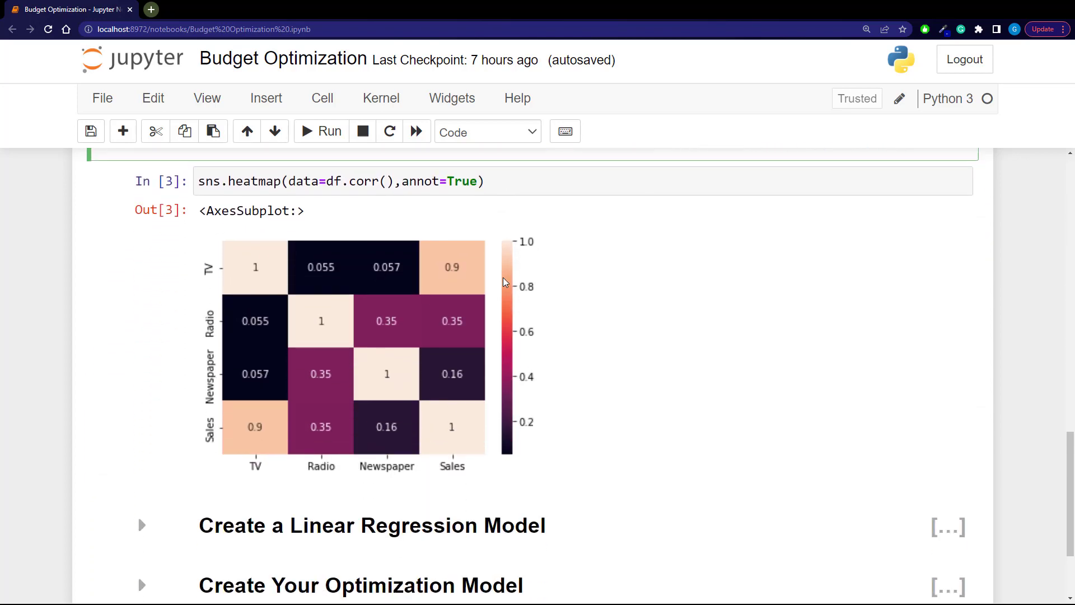
{"action": "mouse_move", "coordinate": [405, 357]}
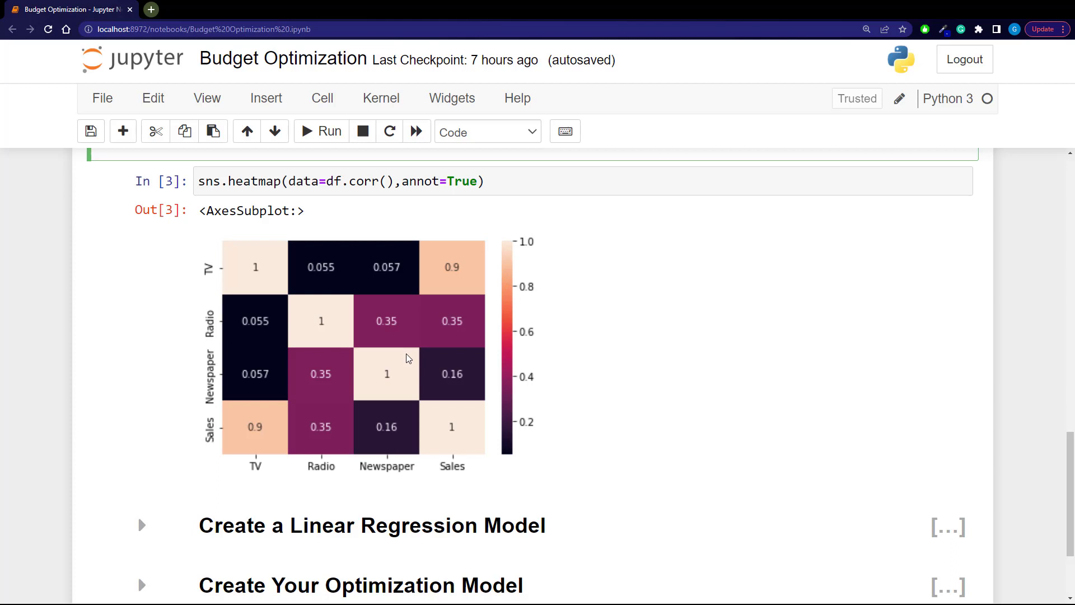
{"action": "mouse_move", "coordinate": [326, 400]}
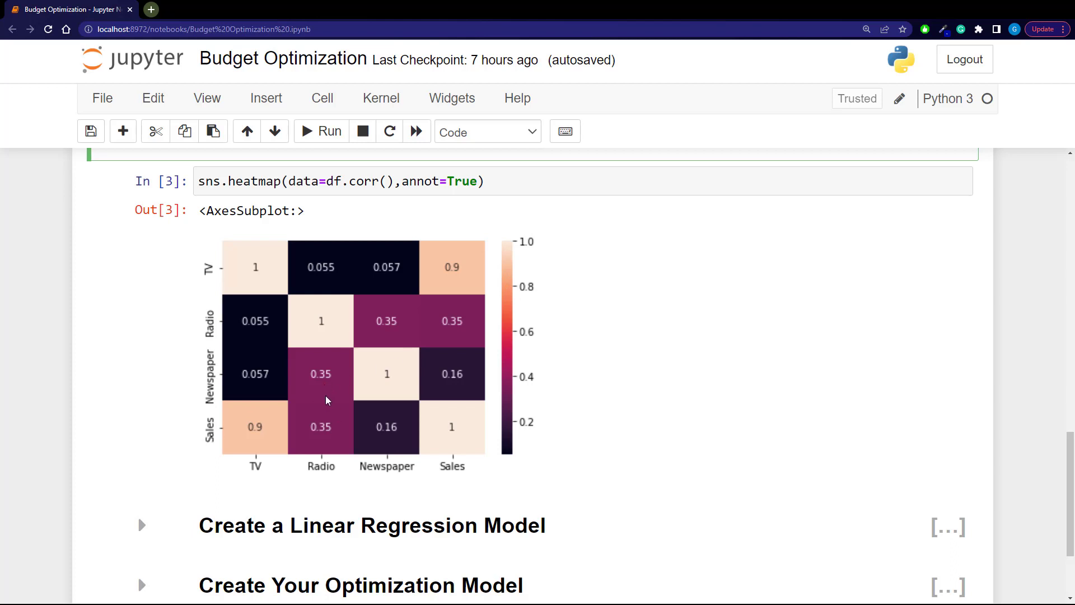
{"action": "mouse_move", "coordinate": [247, 416]}
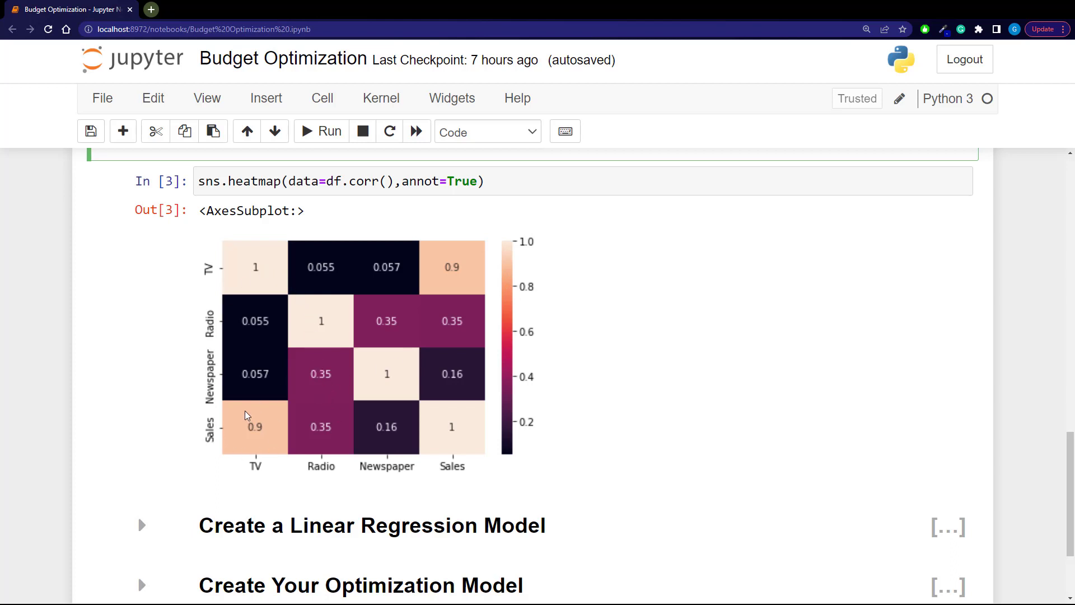
{"action": "mouse_move", "coordinate": [206, 449]}
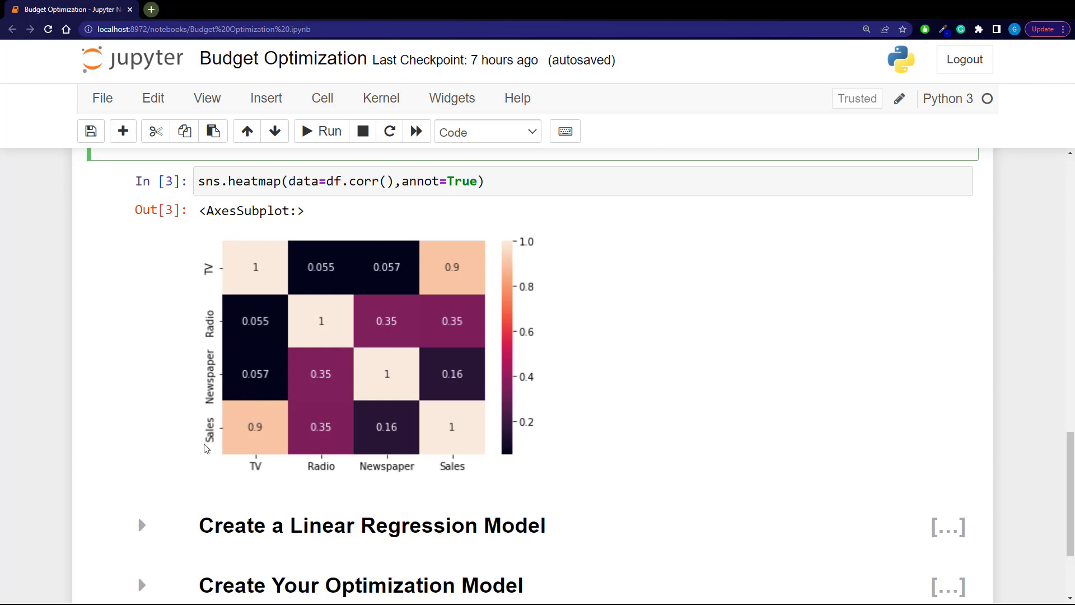
{"action": "mouse_move", "coordinate": [256, 443]}
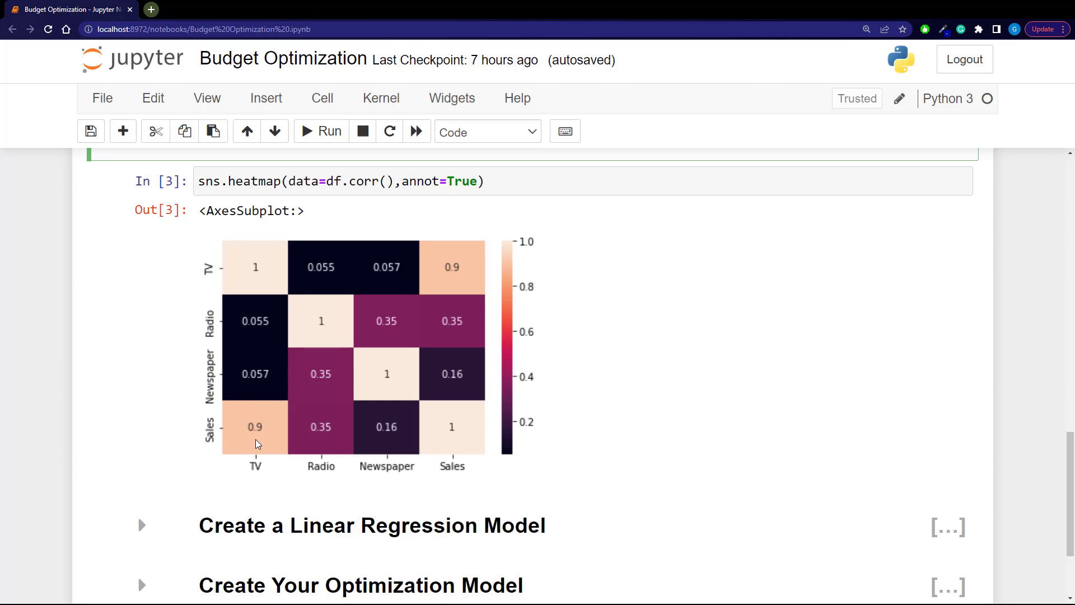
{"action": "mouse_move", "coordinate": [235, 400]}
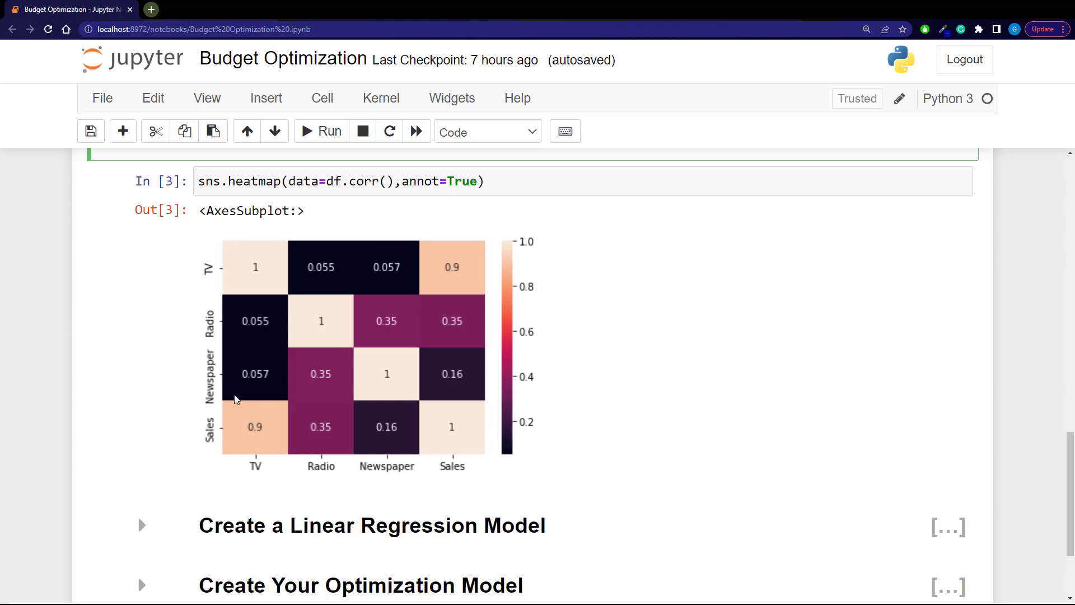
{"action": "mouse_move", "coordinate": [263, 378]}
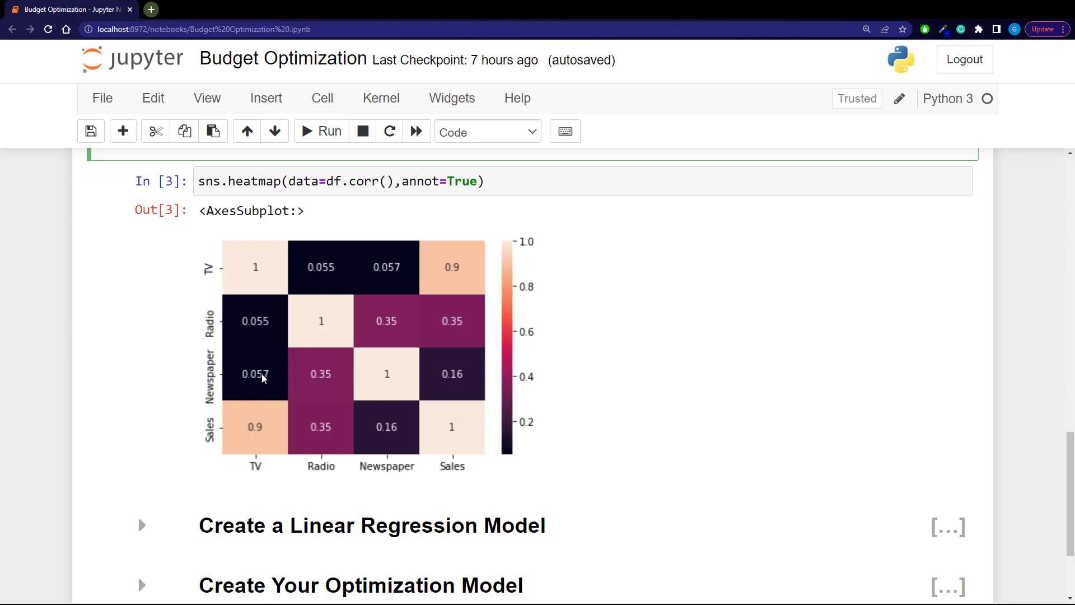
{"action": "mouse_move", "coordinate": [235, 384]}
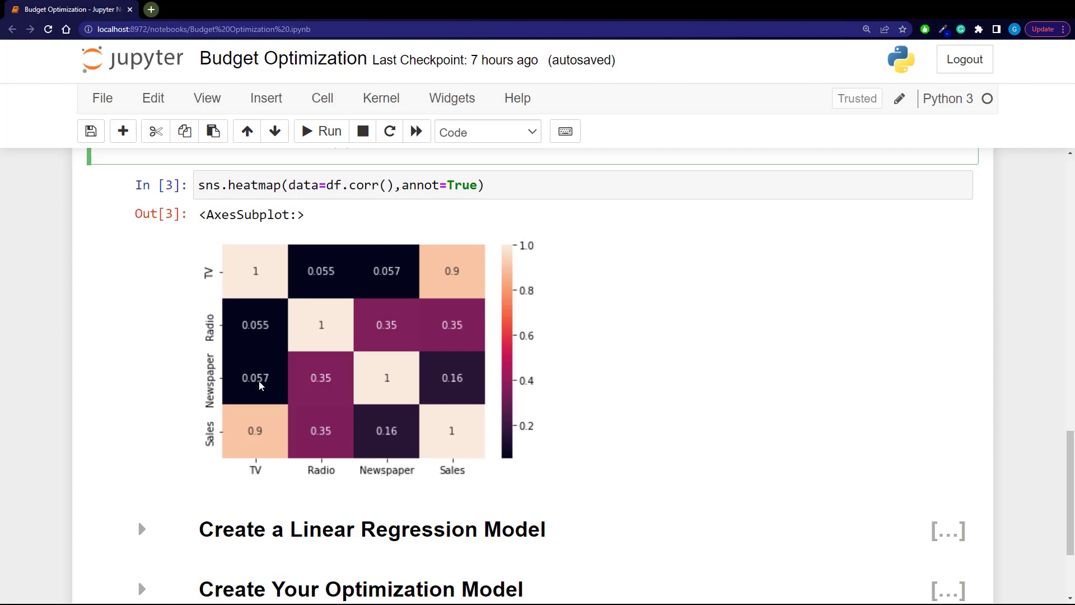
Step: Expand the Create a Linear Regression Model section and review the TV, Radio, Newspaper model
{"action": "scroll", "scroll_direction": "down", "scroll_amount": 3}
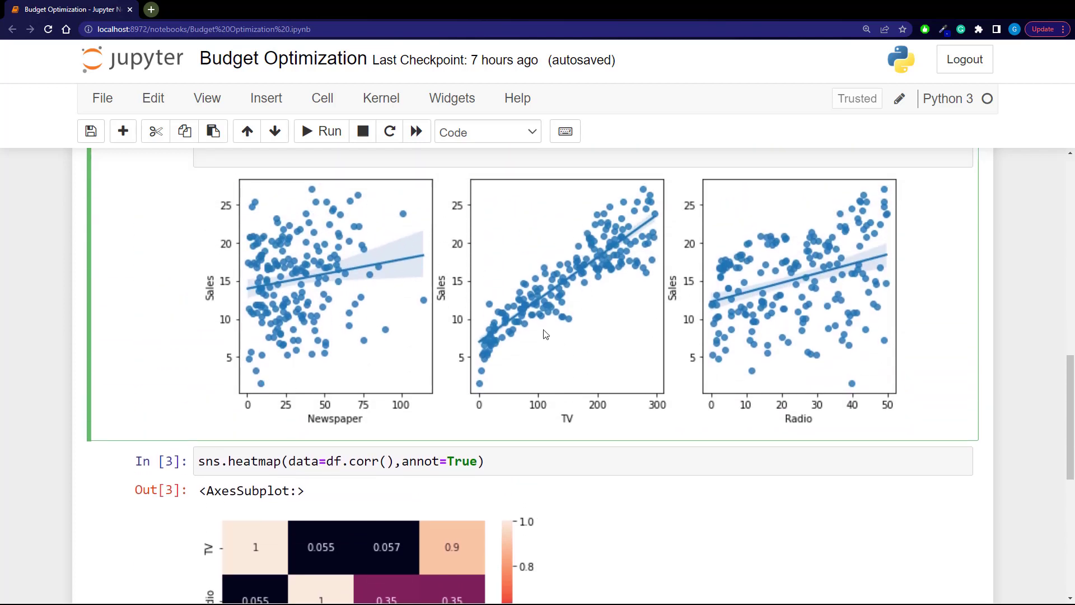
{"action": "mouse_move", "coordinate": [641, 227]}
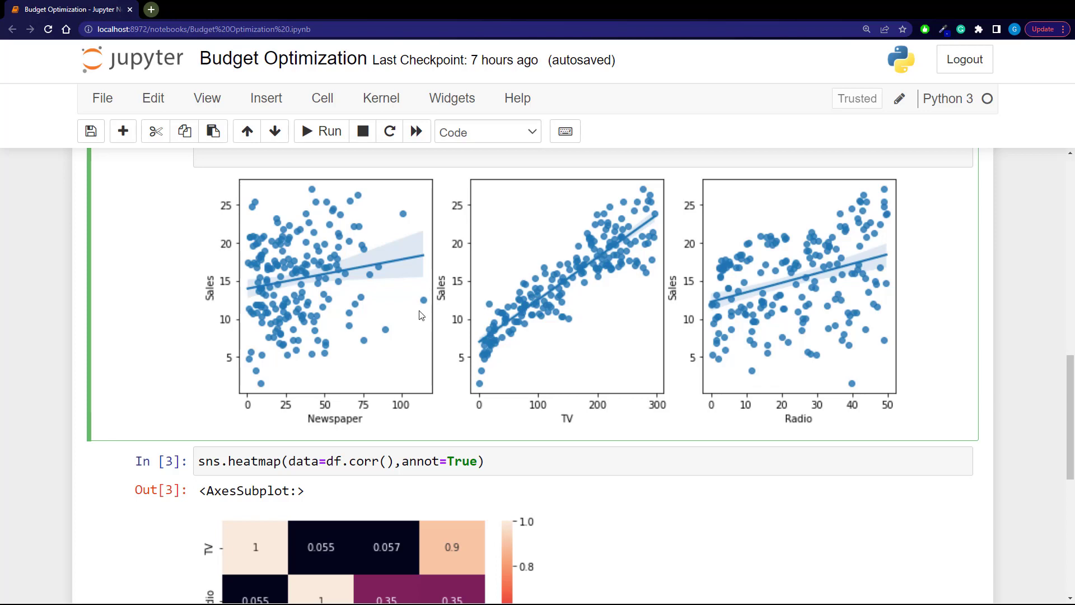
{"action": "scroll", "scroll_direction": "down", "scroll_amount": 3}
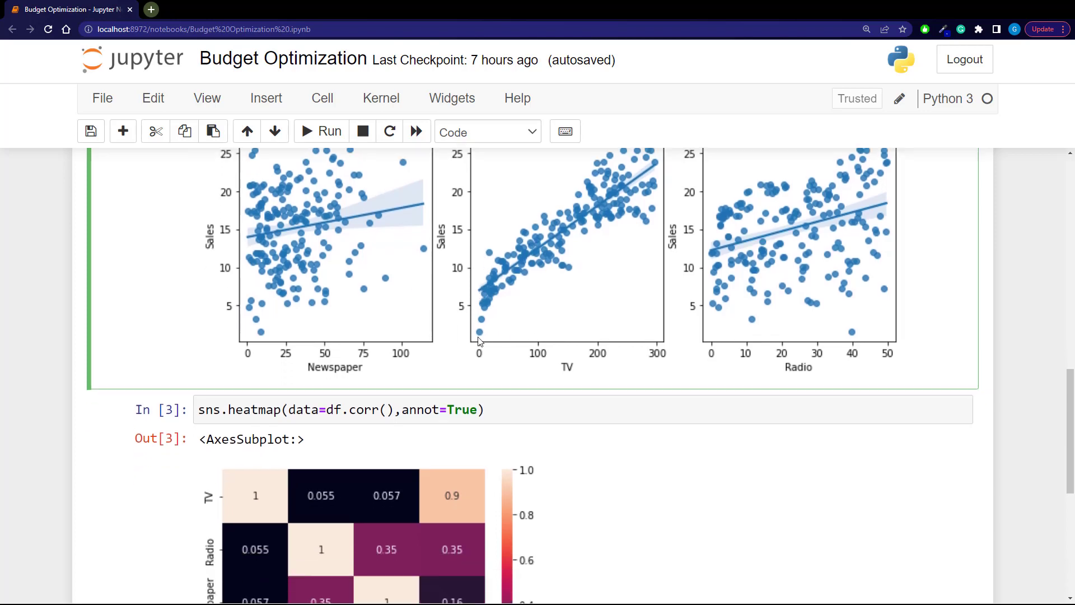
{"action": "scroll", "scroll_direction": "down", "scroll_amount": 3}
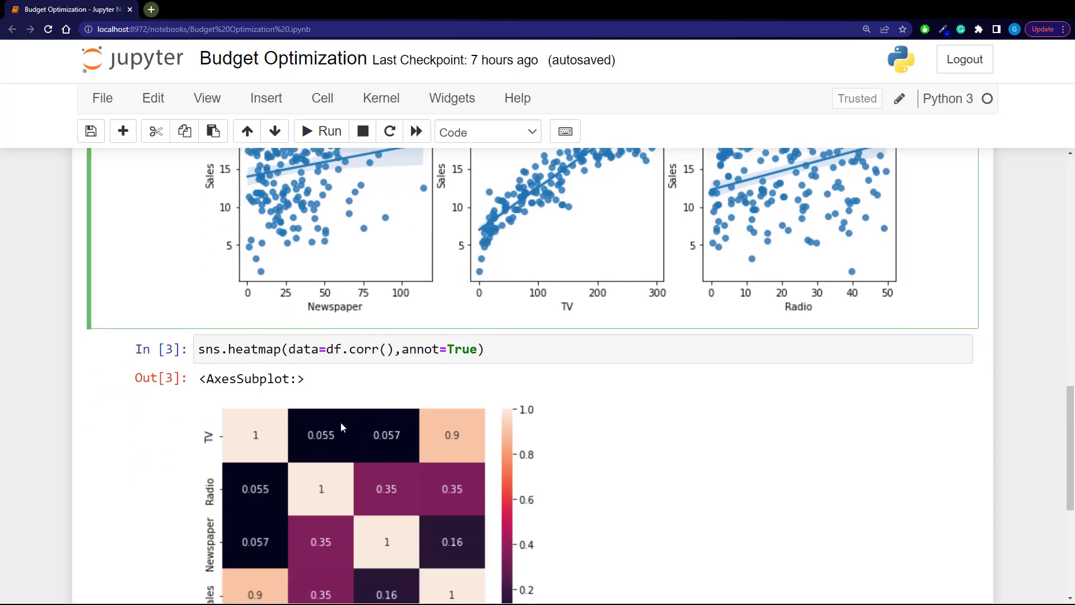
{"action": "scroll", "scroll_direction": "down", "scroll_amount": 3}
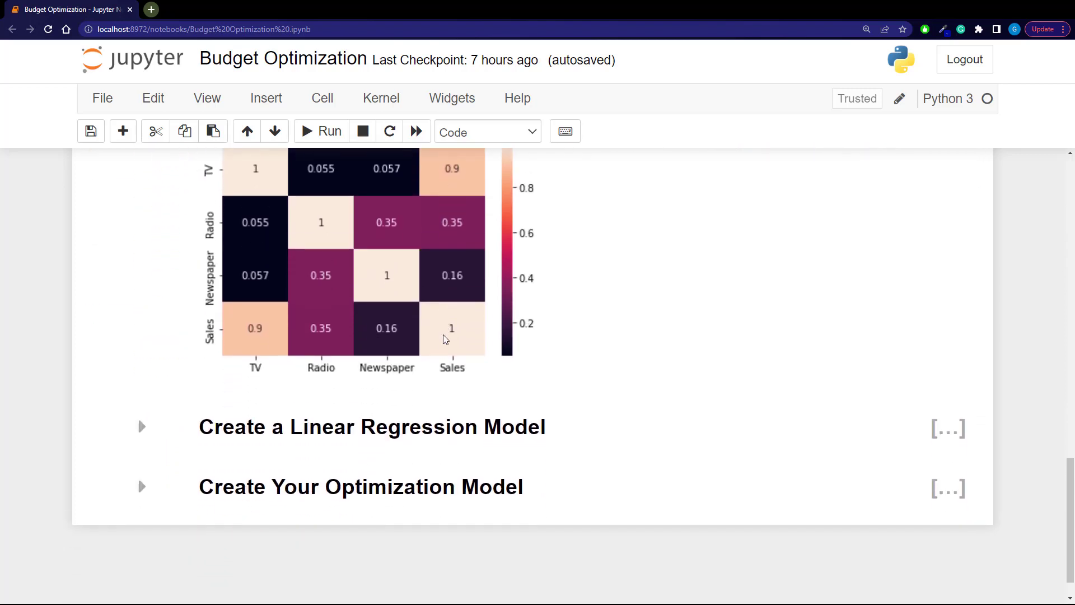
{"action": "scroll", "scroll_direction": "down", "scroll_amount": 3}
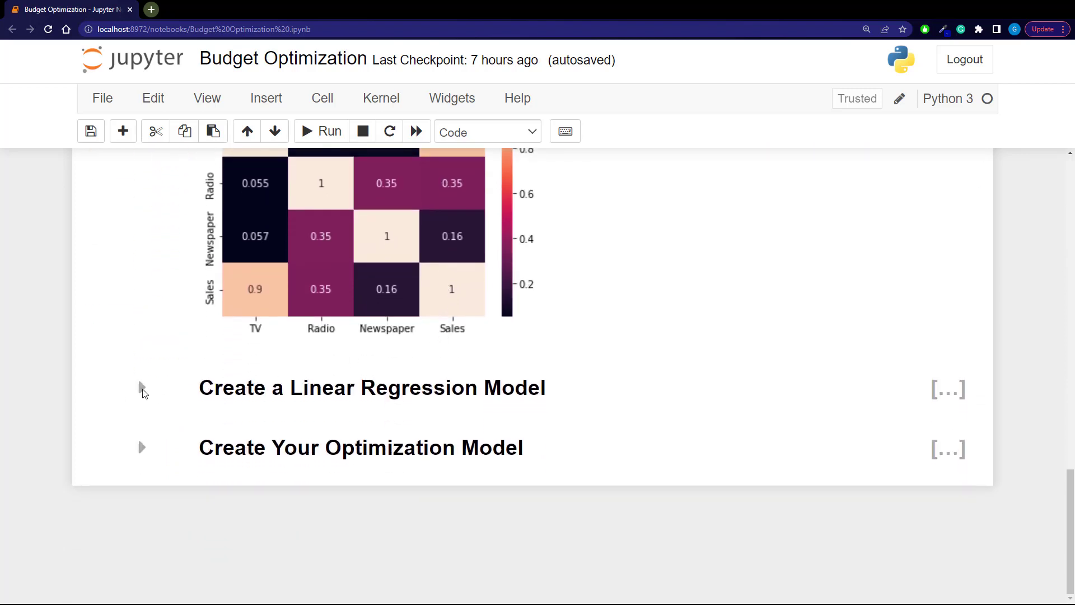
{"action": "left_click", "coordinate": [142, 389]}
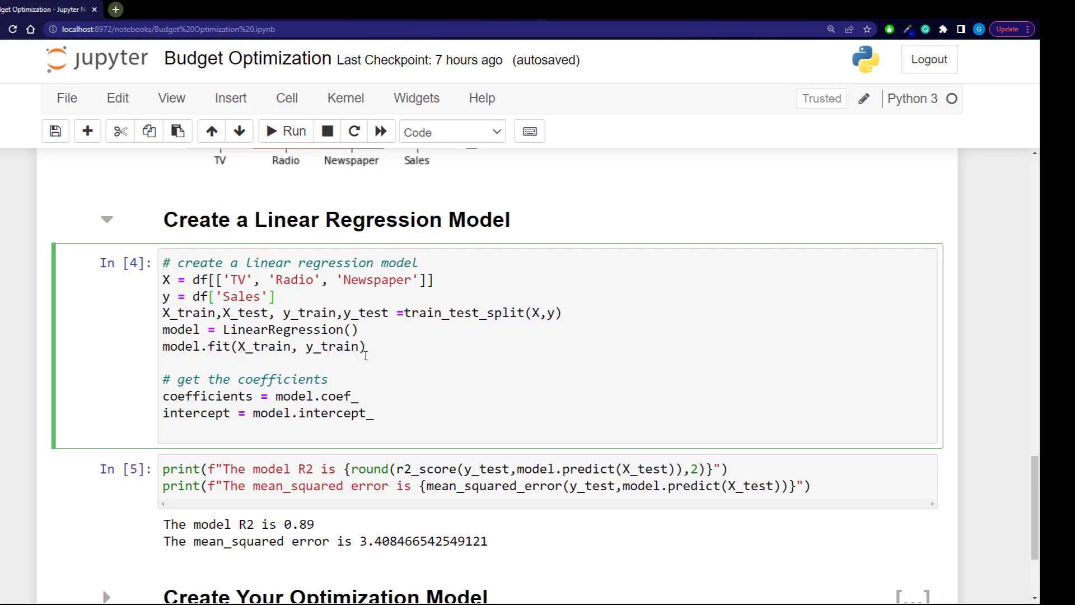
{"action": "scroll", "scroll_direction": "down", "scroll_amount": 3}
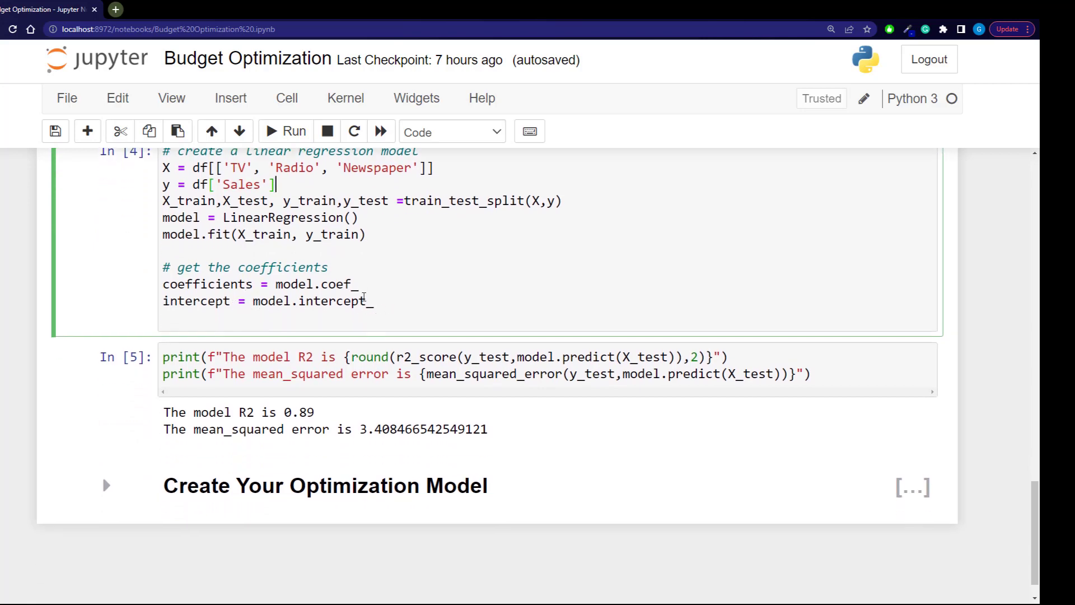
{"action": "scroll", "scroll_direction": "down", "scroll_amount": 3}
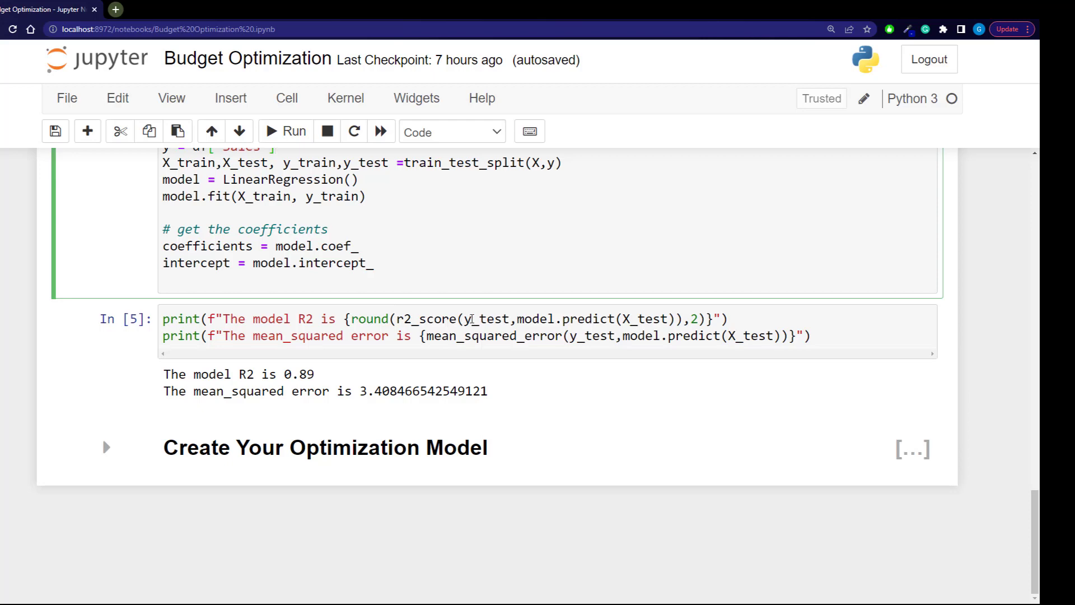
{"action": "mouse_move", "coordinate": [571, 318]}
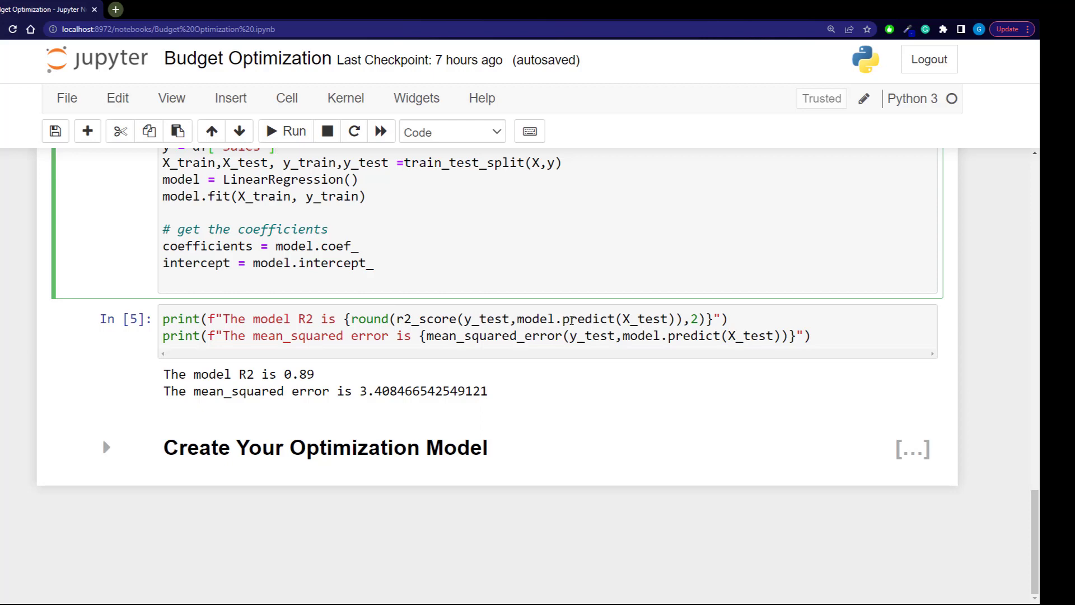
{"action": "mouse_move", "coordinate": [569, 319]}
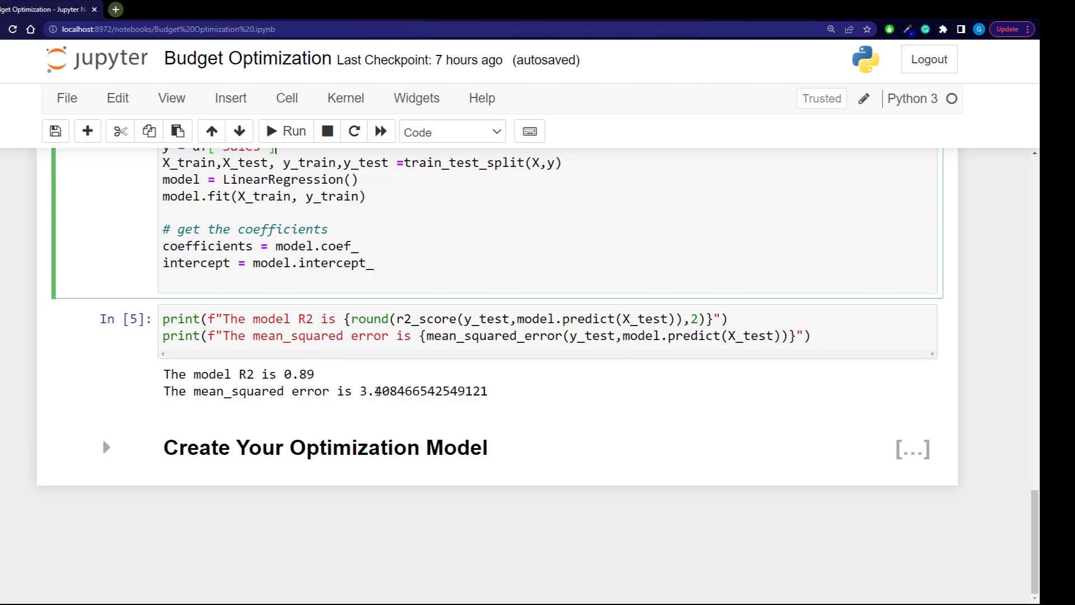
{"action": "mouse_move", "coordinate": [400, 364]}
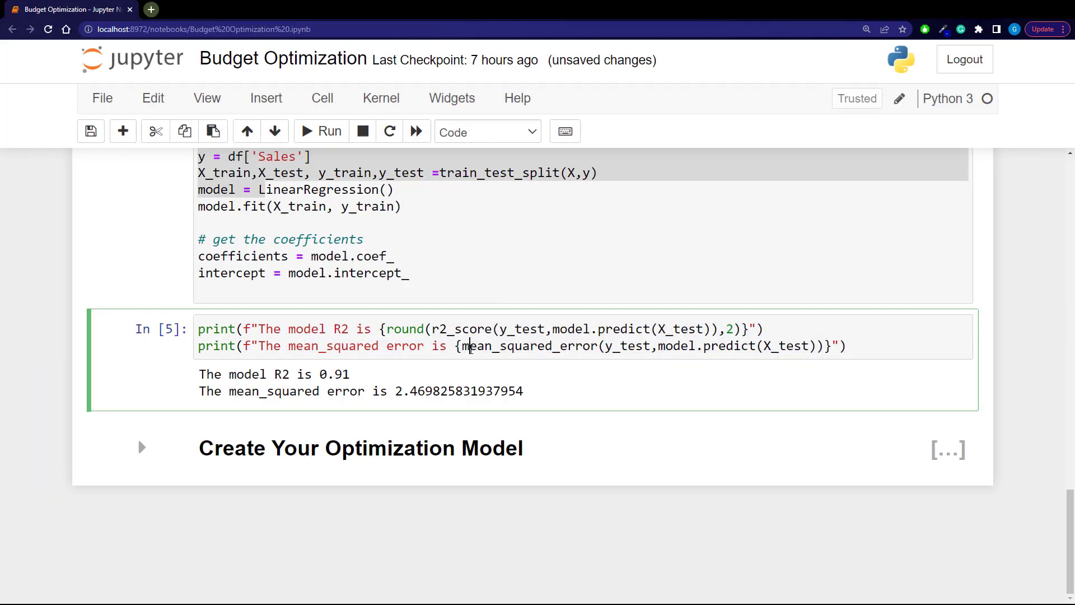
Step: Add a cell with pd.DataFrame(zip(X.columns, coefficients), columns=['channel','coefficients'])
{"action": "left_click", "coordinate": [449, 346]}
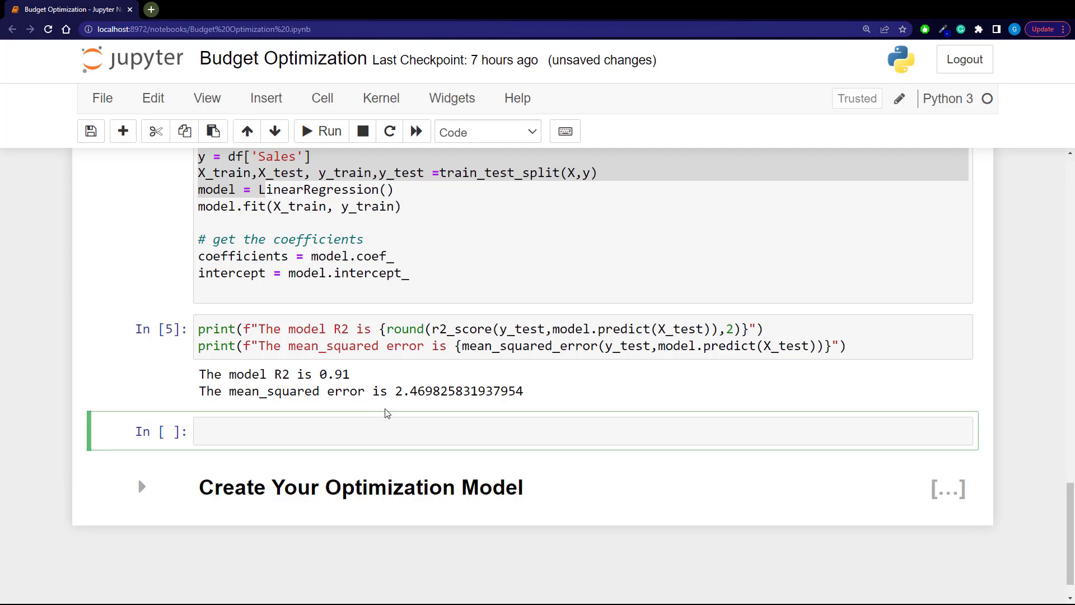
{"action": "type", "text": "zi"}
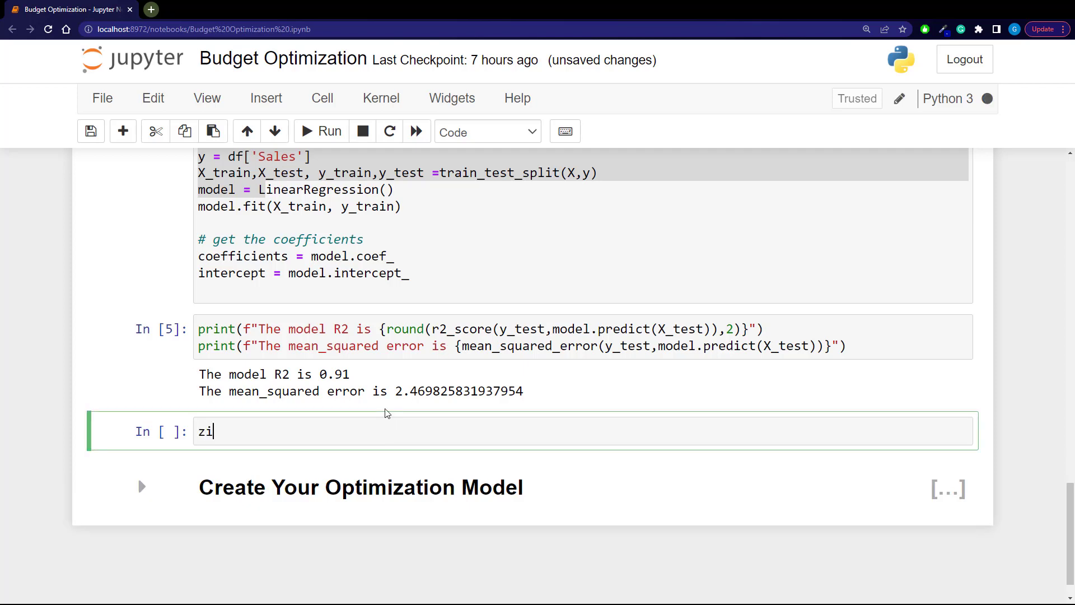
{"action": "type", "text": "p()"}
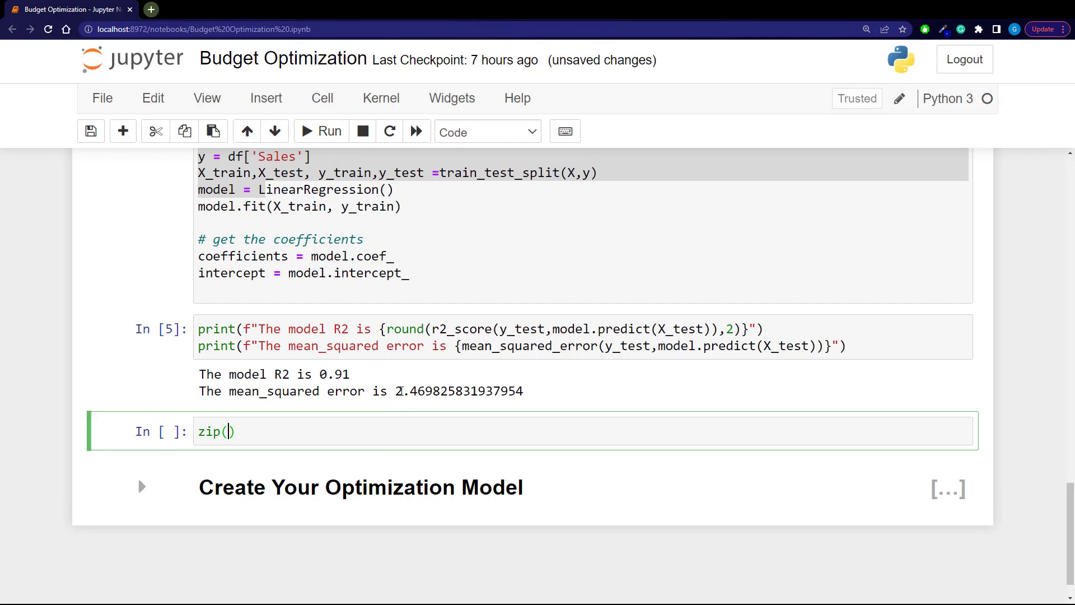
{"action": "type", "text": "coe"}
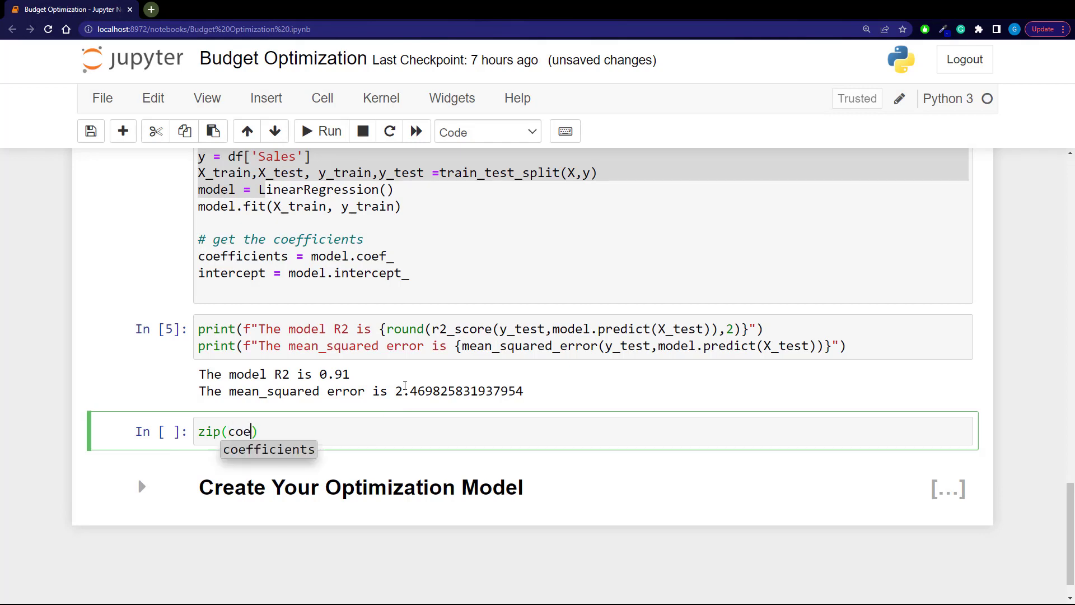
{"action": "key", "text": "Tab"}
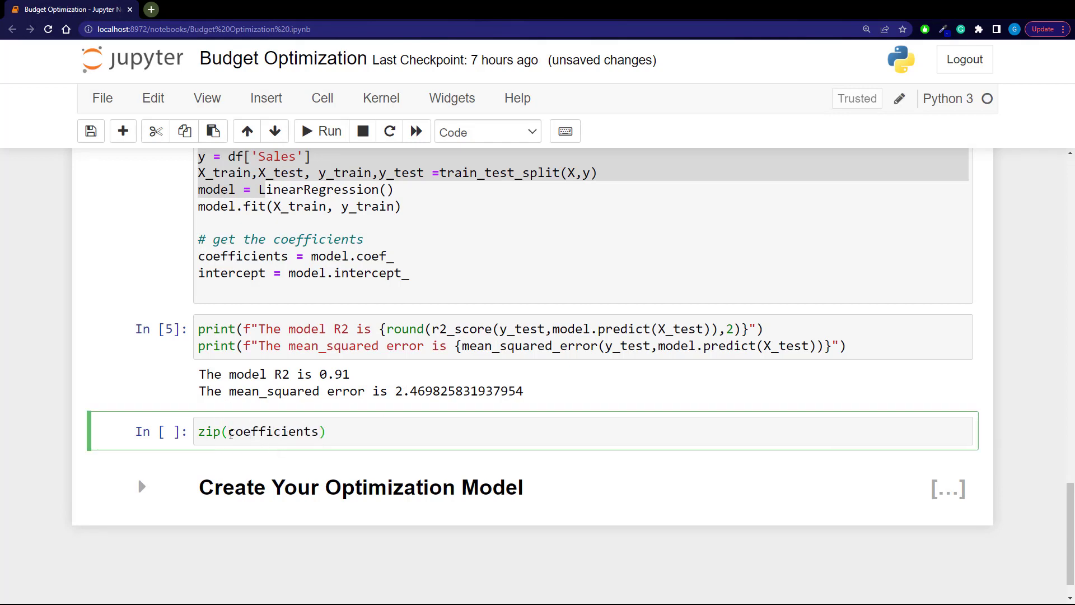
{"action": "type", "text": ","}
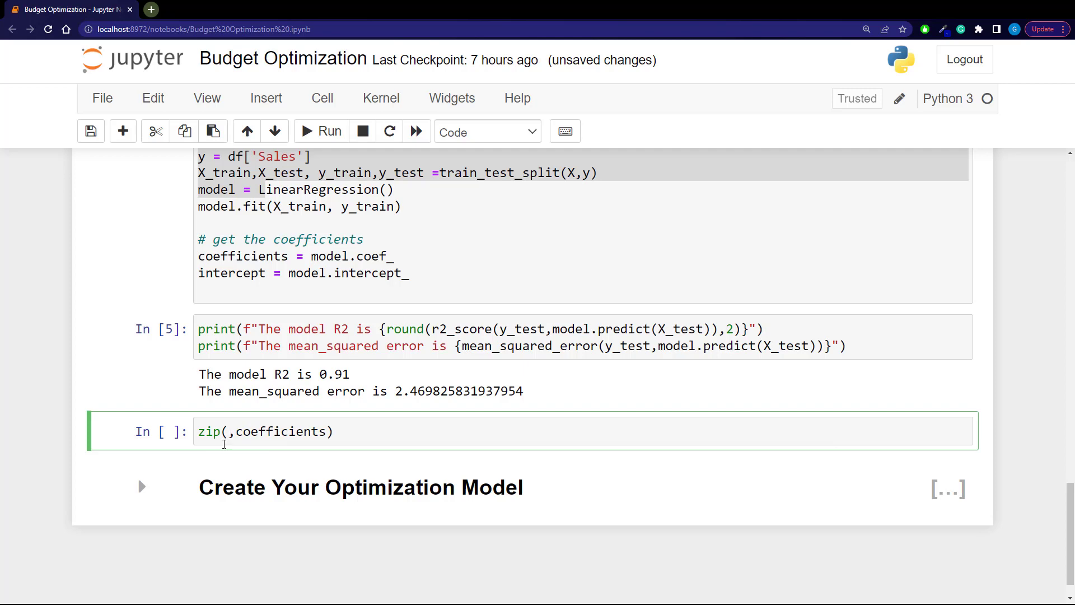
{"action": "type", "text": "X.coefficients1"}
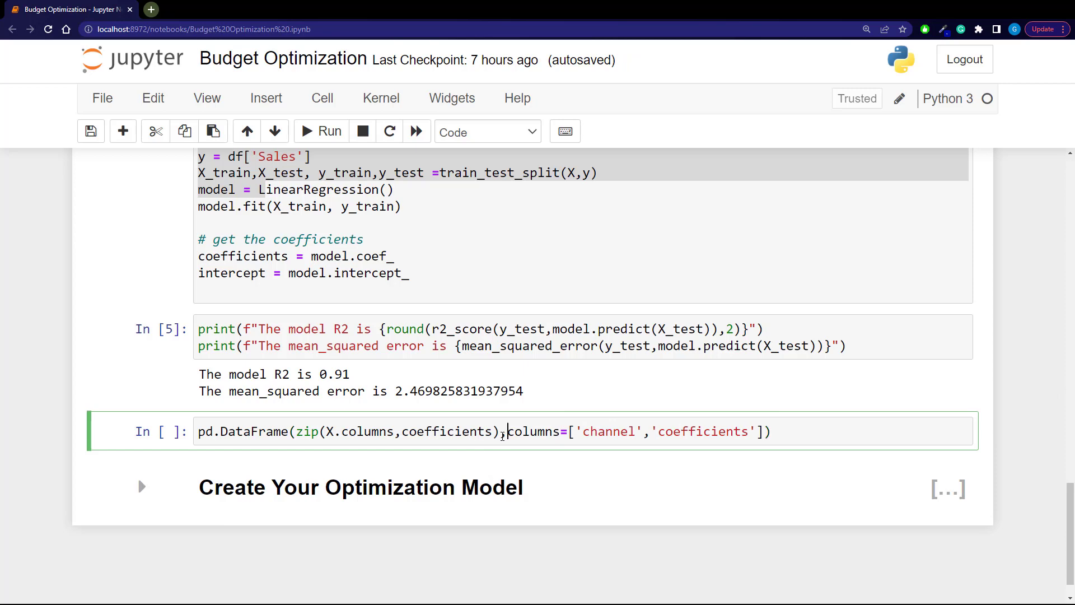
Step: Run the DataFrame cell to show coefficients TV 0.053, Radio 0.113, Newspaper -0.0008
{"action": "left_click", "coordinate": [321, 131]}
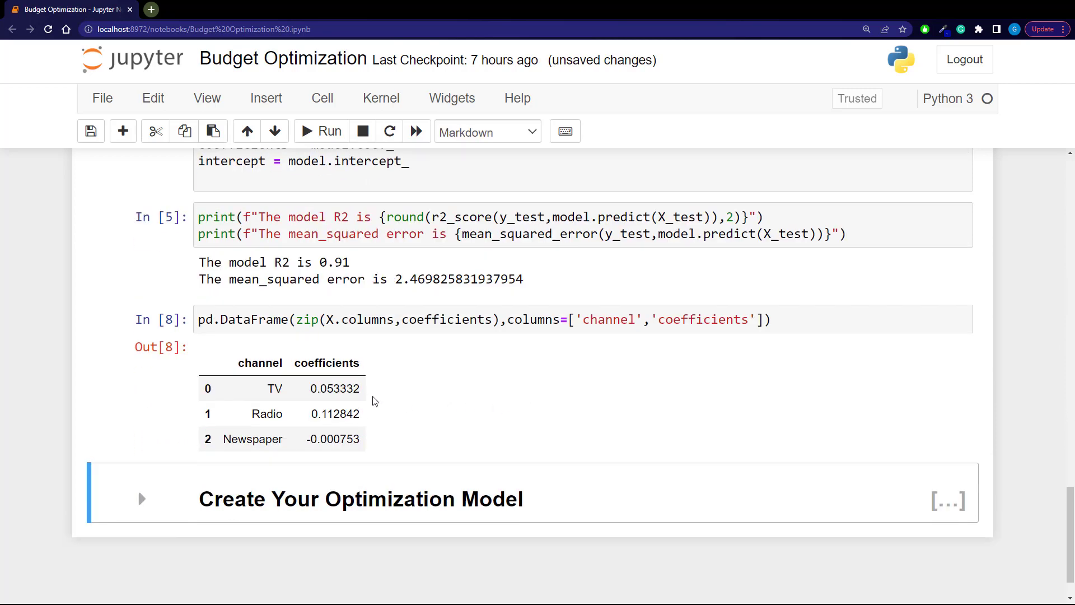
{"action": "mouse_move", "coordinate": [333, 377]}
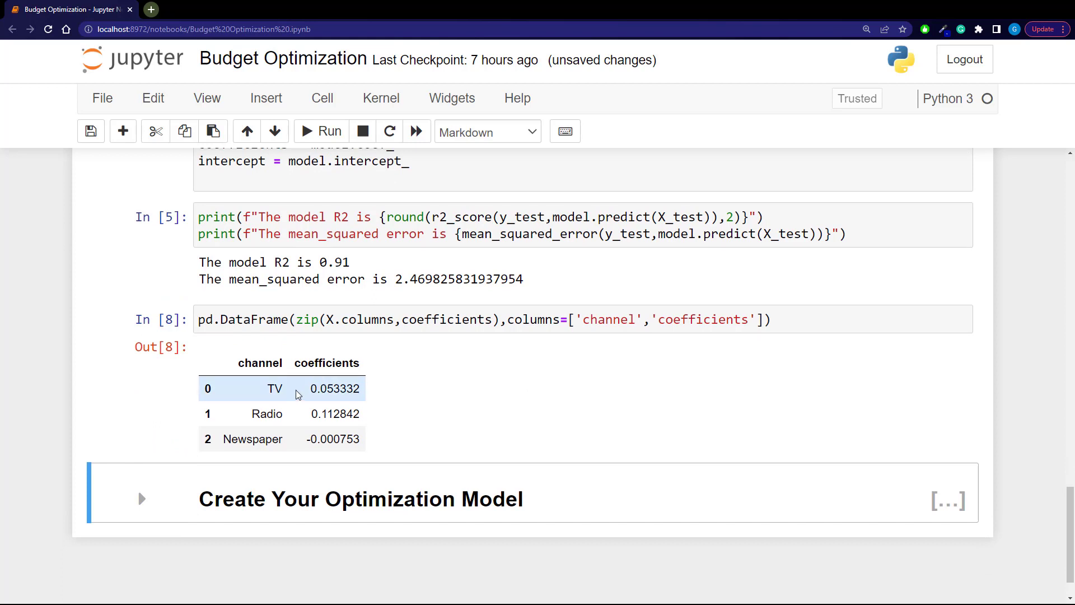
{"action": "mouse_move", "coordinate": [303, 413]}
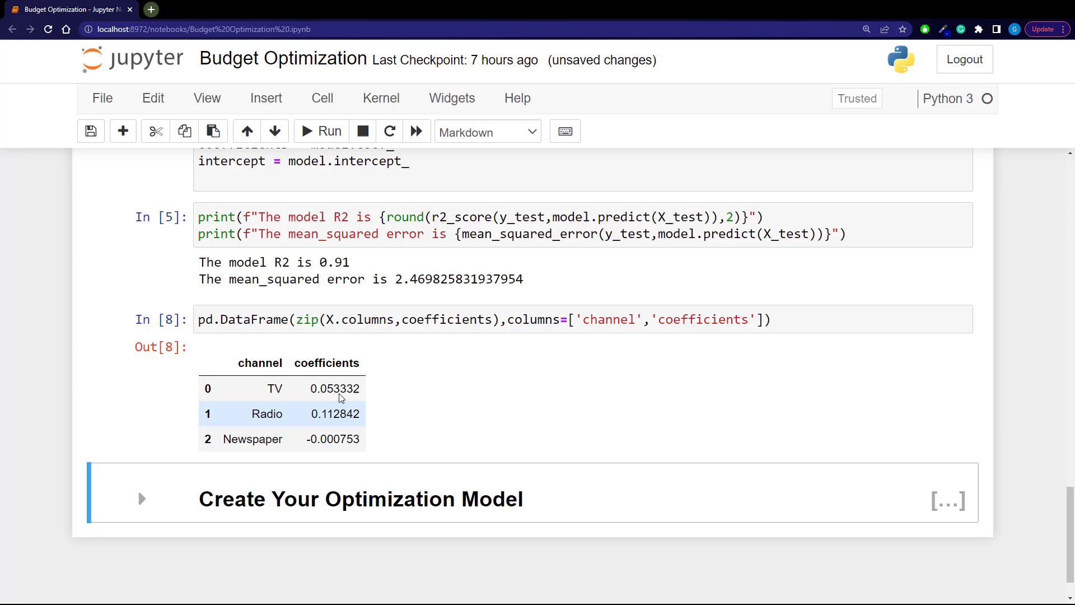
{"action": "mouse_move", "coordinate": [364, 389]}
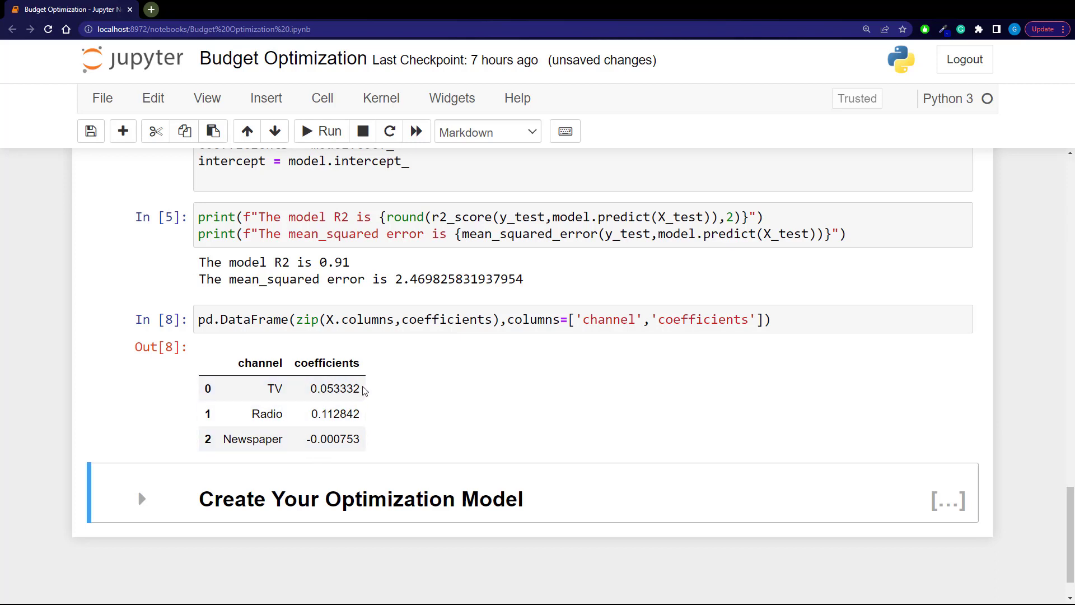
{"action": "mouse_move", "coordinate": [373, 432]}
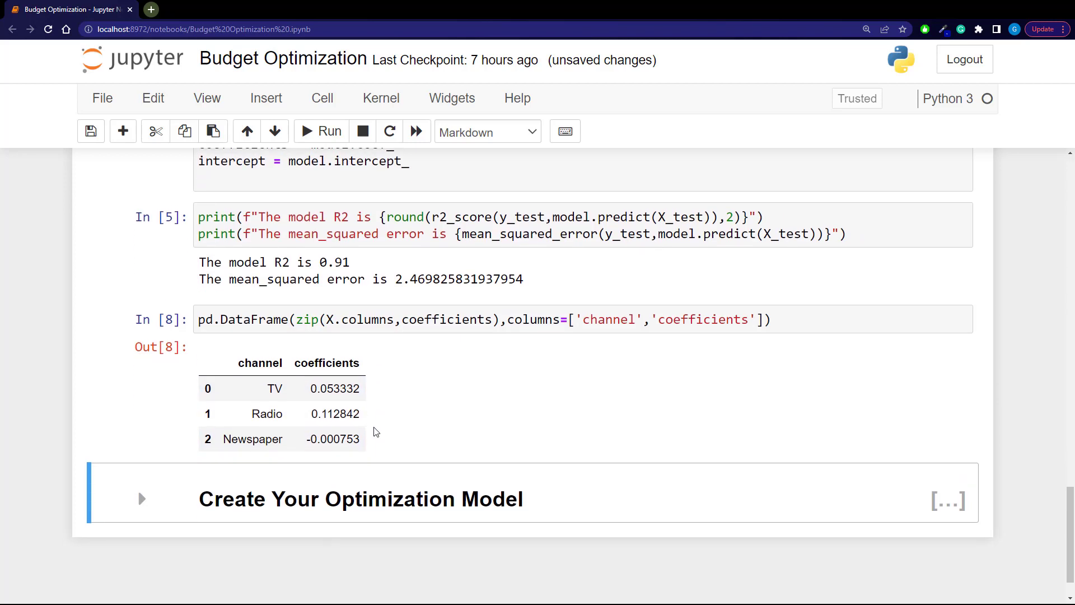
{"action": "left_click", "coordinate": [302, 388]}
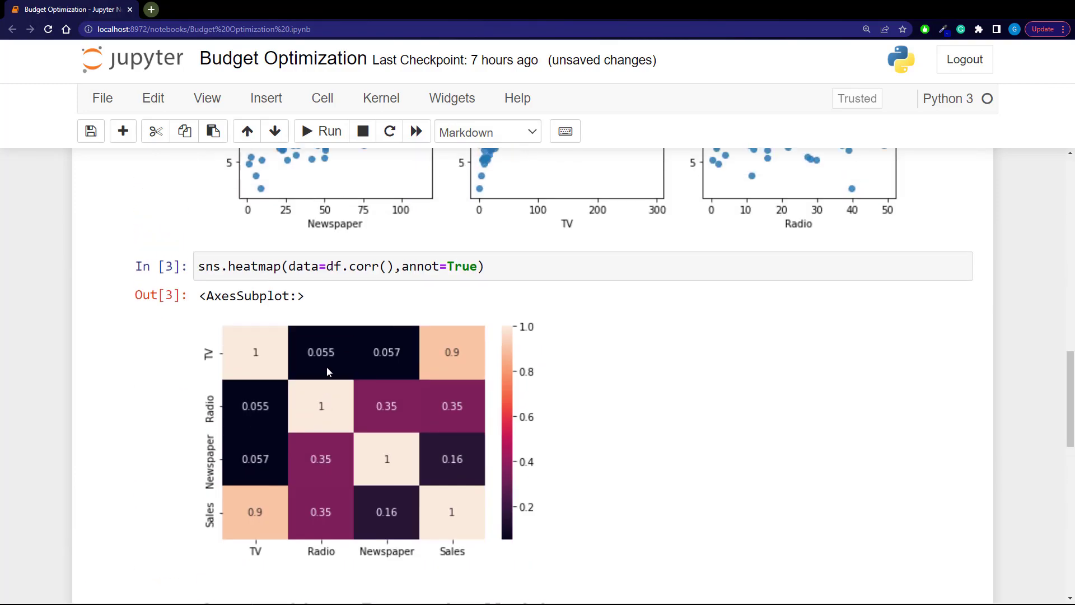
Step: Scroll back to review the Sales regplot figures and the correlation heatmap
{"action": "scroll", "scroll_direction": "up", "scroll_amount": 3}
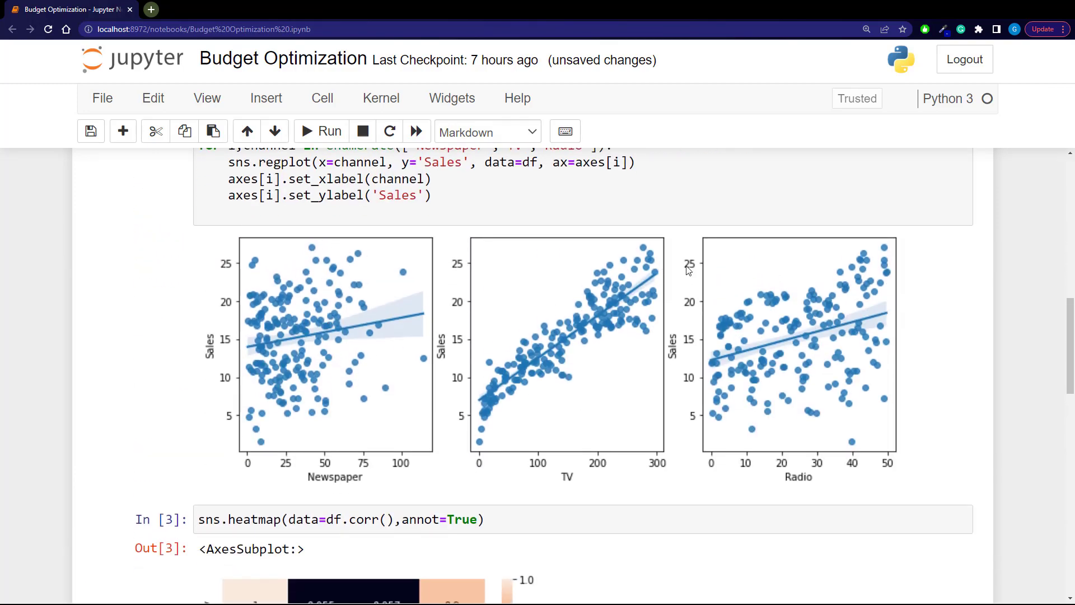
{"action": "mouse_move", "coordinate": [528, 325]}
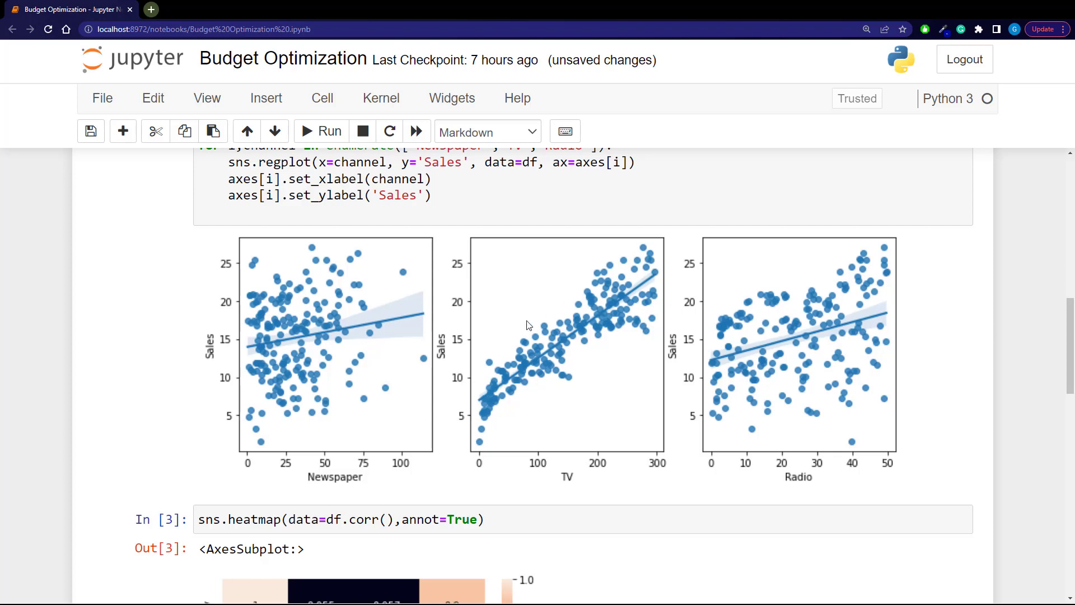
{"action": "mouse_move", "coordinate": [370, 361]}
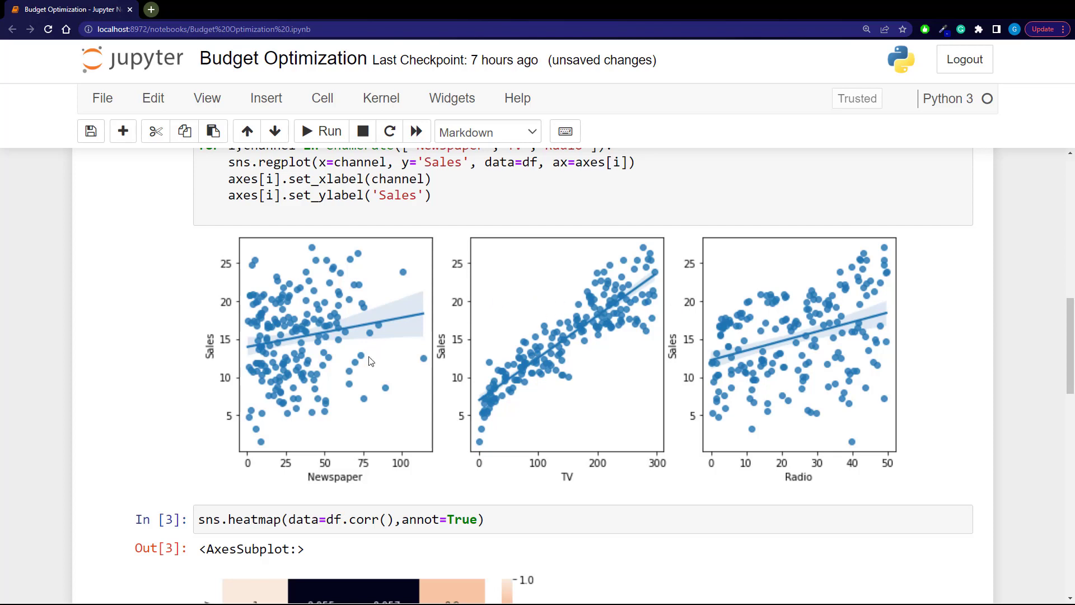
{"action": "mouse_move", "coordinate": [677, 427]}
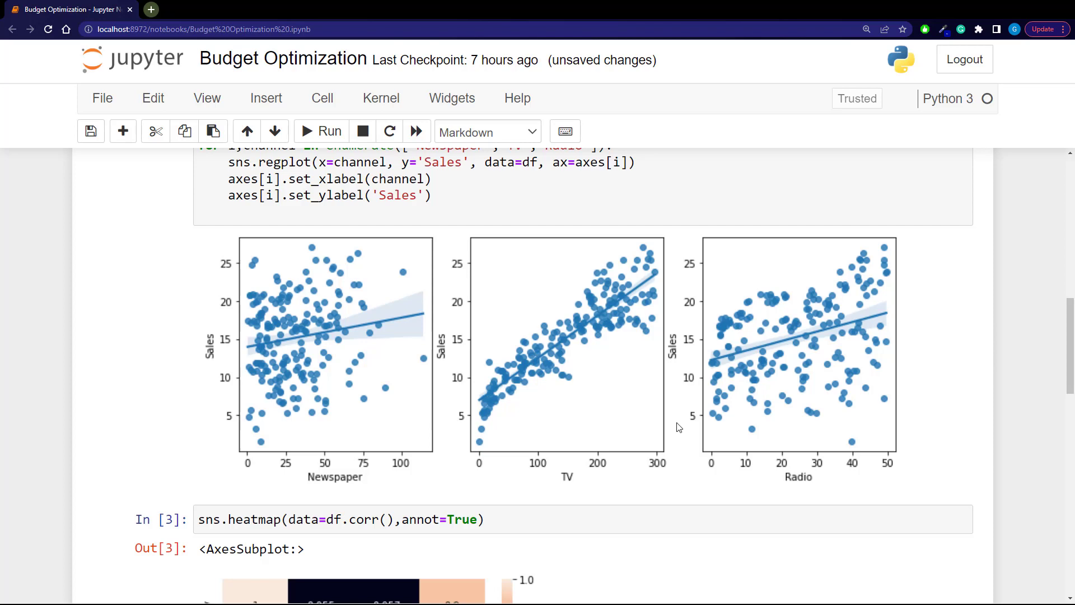
{"action": "mouse_move", "coordinate": [589, 353]}
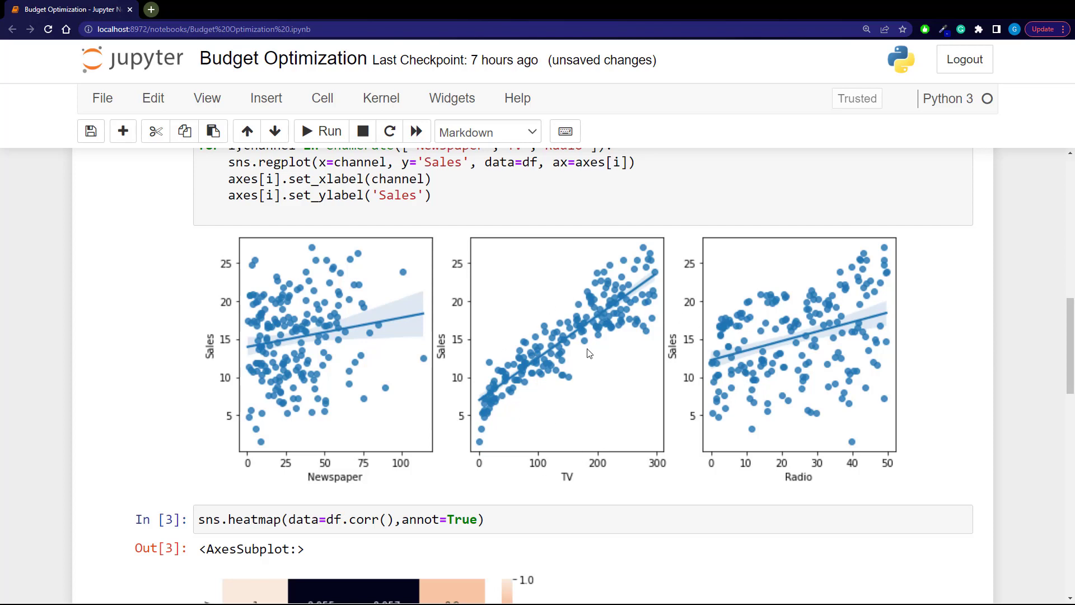
{"action": "scroll", "scroll_direction": "down", "scroll_amount": 3}
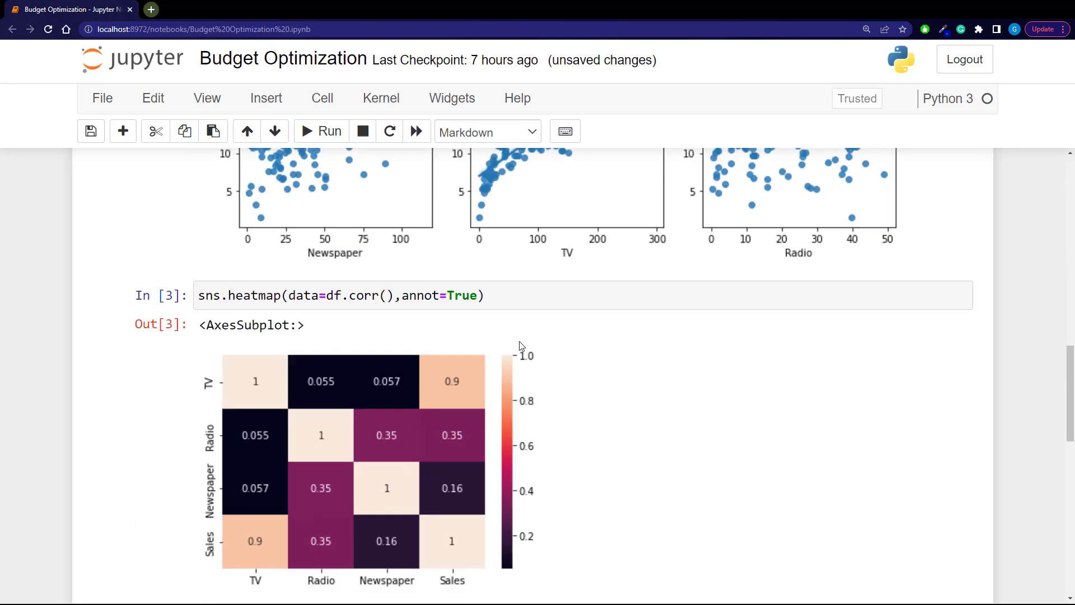
{"action": "scroll", "scroll_direction": "down", "scroll_amount": 3}
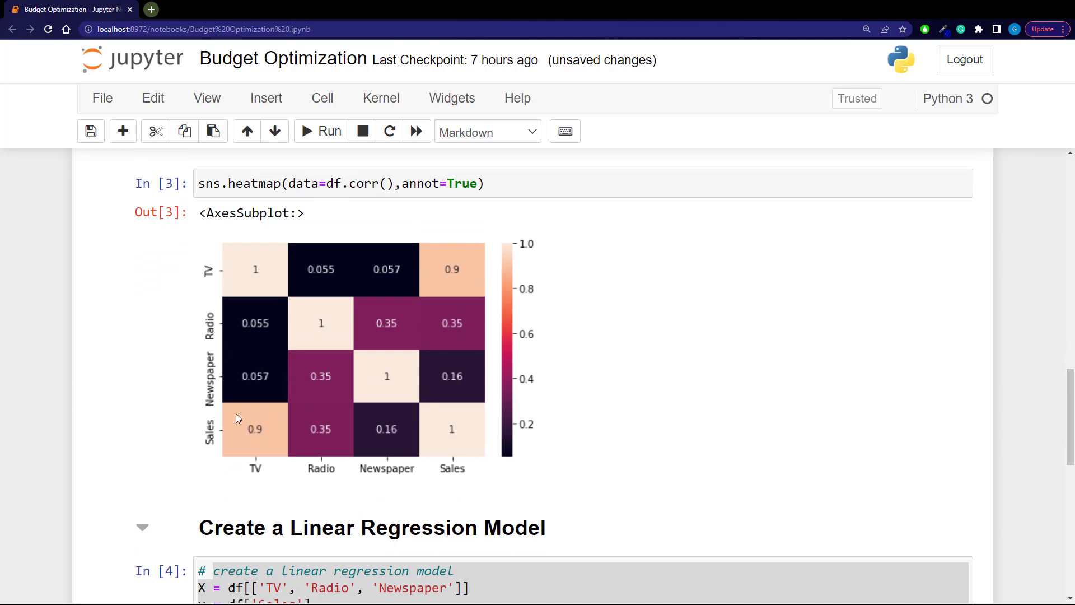
{"action": "mouse_move", "coordinate": [266, 431]}
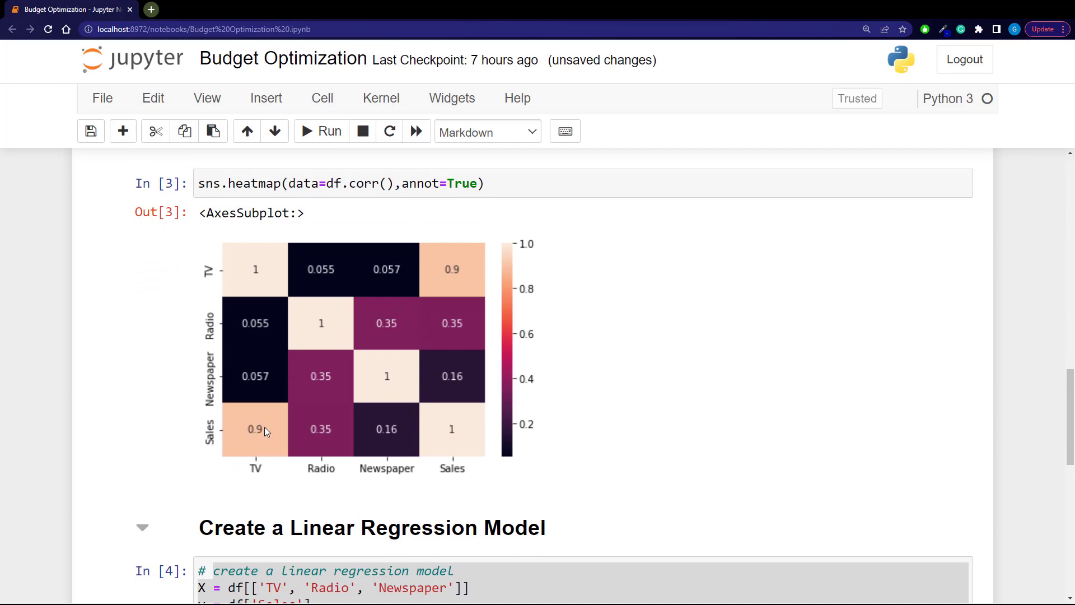
{"action": "mouse_move", "coordinate": [241, 422]}
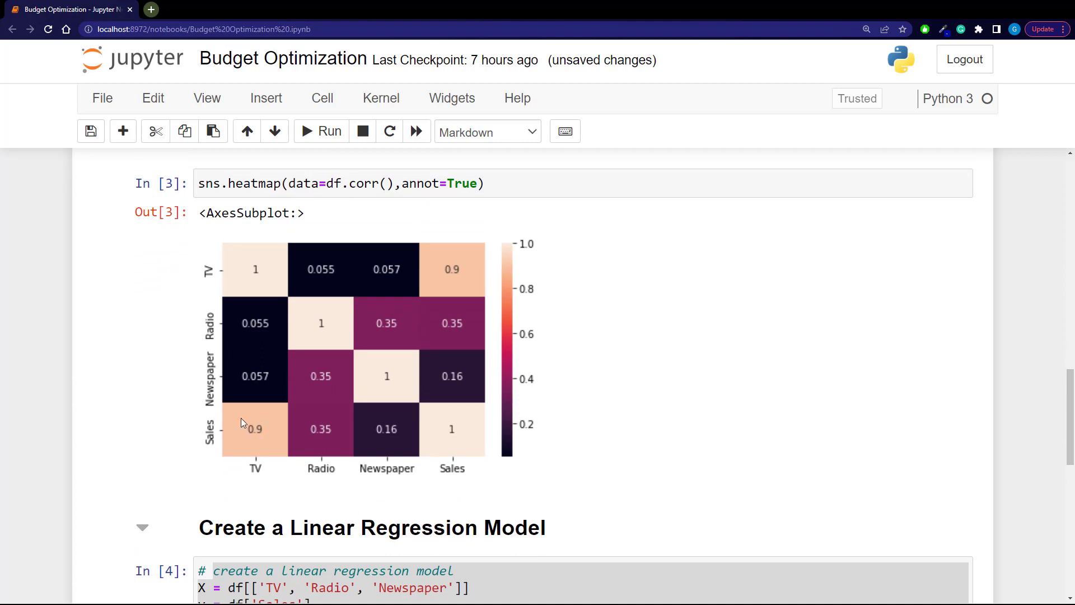
{"action": "mouse_move", "coordinate": [314, 294]}
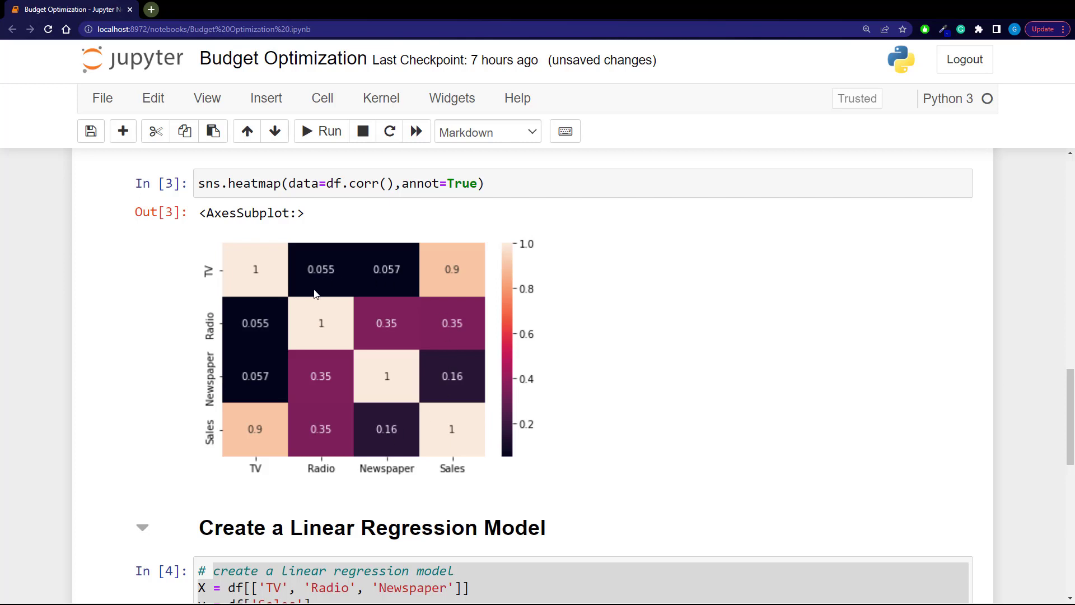
{"action": "mouse_move", "coordinate": [269, 458]}
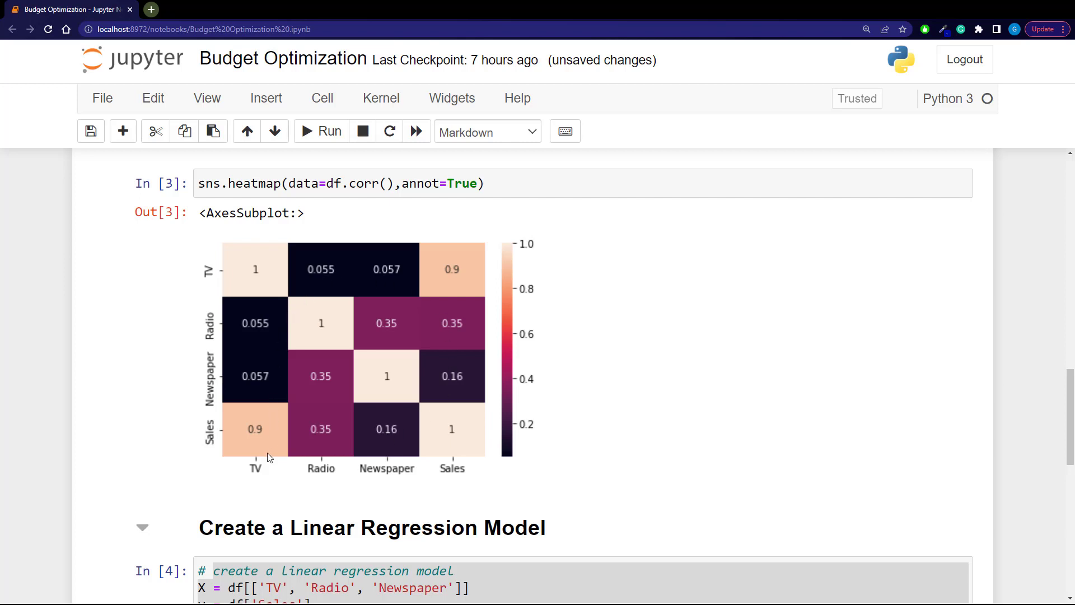
{"action": "mouse_move", "coordinate": [260, 448]}
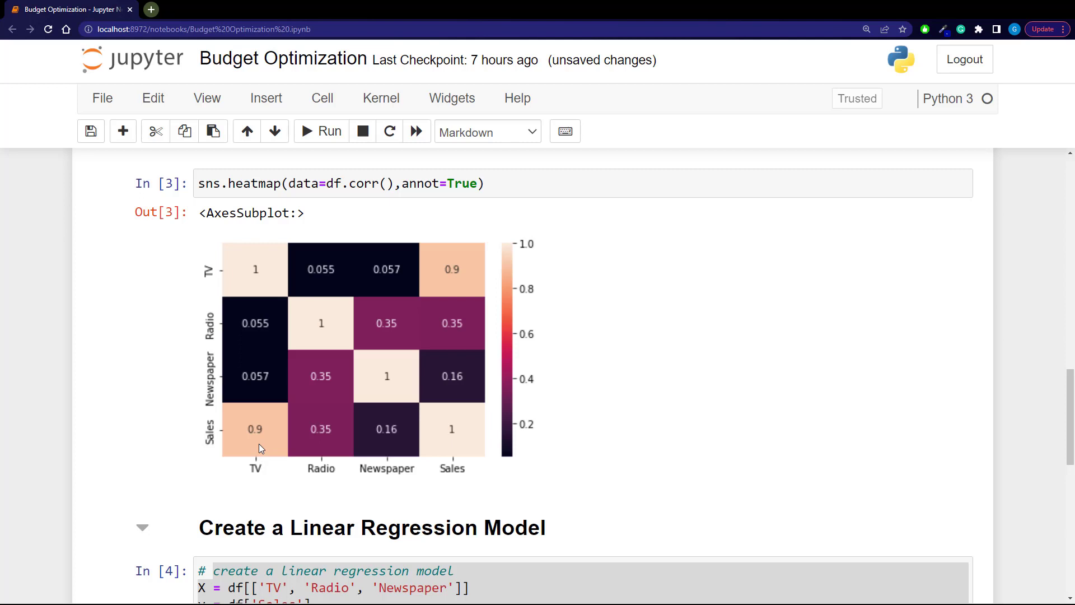
{"action": "mouse_move", "coordinate": [260, 343]}
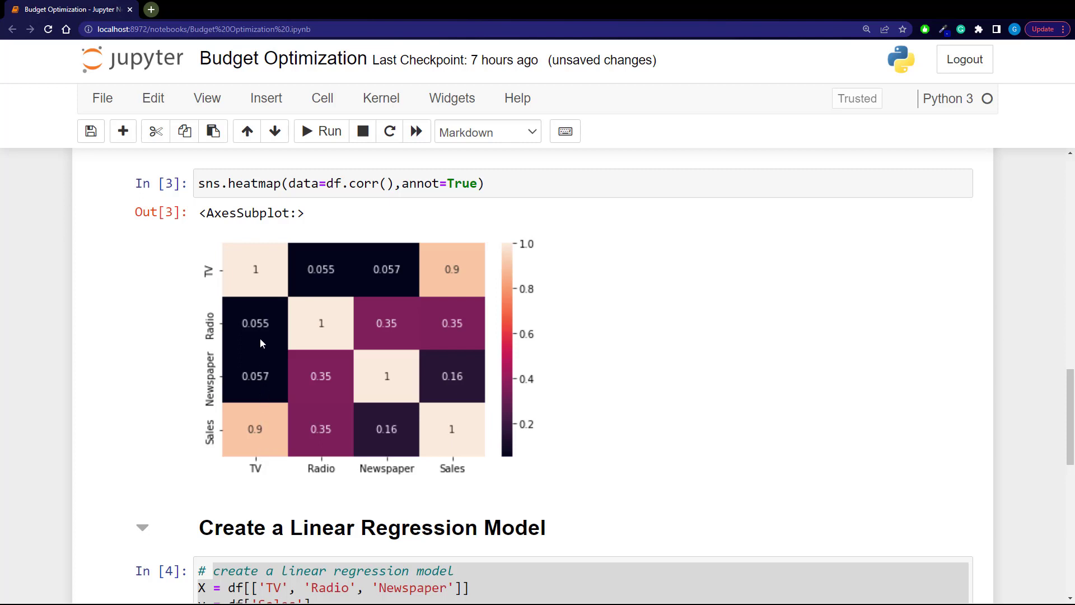
{"action": "mouse_move", "coordinate": [260, 348]}
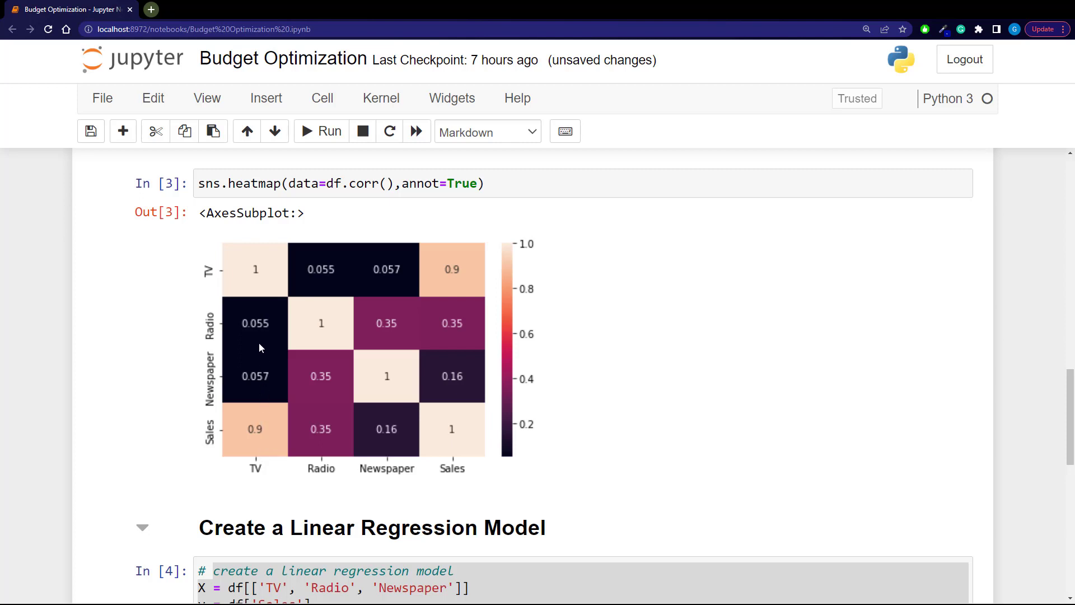
{"action": "mouse_move", "coordinate": [361, 280]}
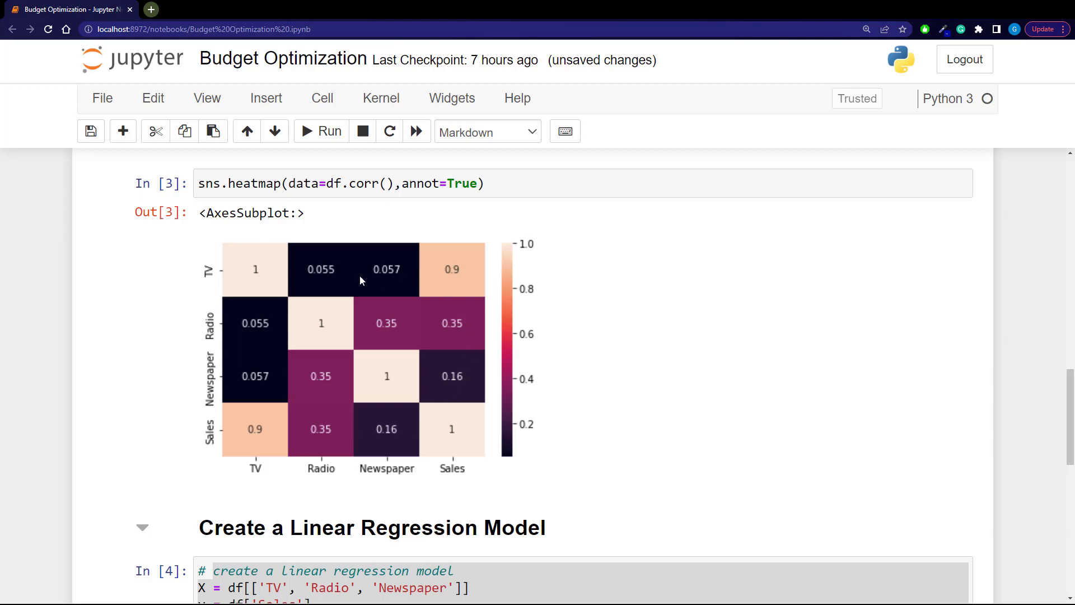
{"action": "mouse_move", "coordinate": [331, 451]}
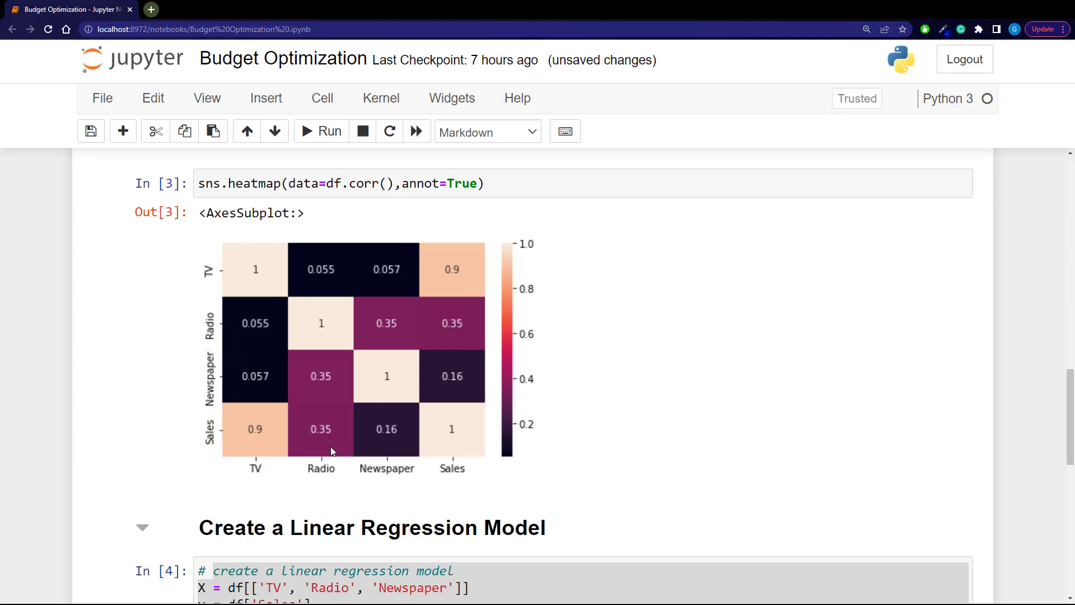
{"action": "mouse_move", "coordinate": [313, 365]}
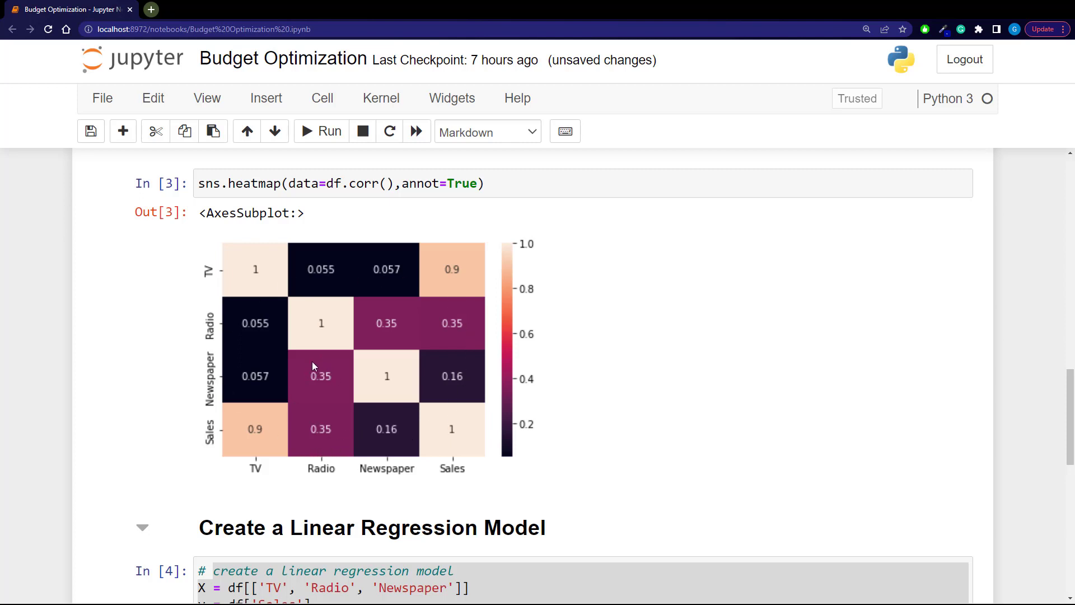
{"action": "mouse_move", "coordinate": [284, 443]}
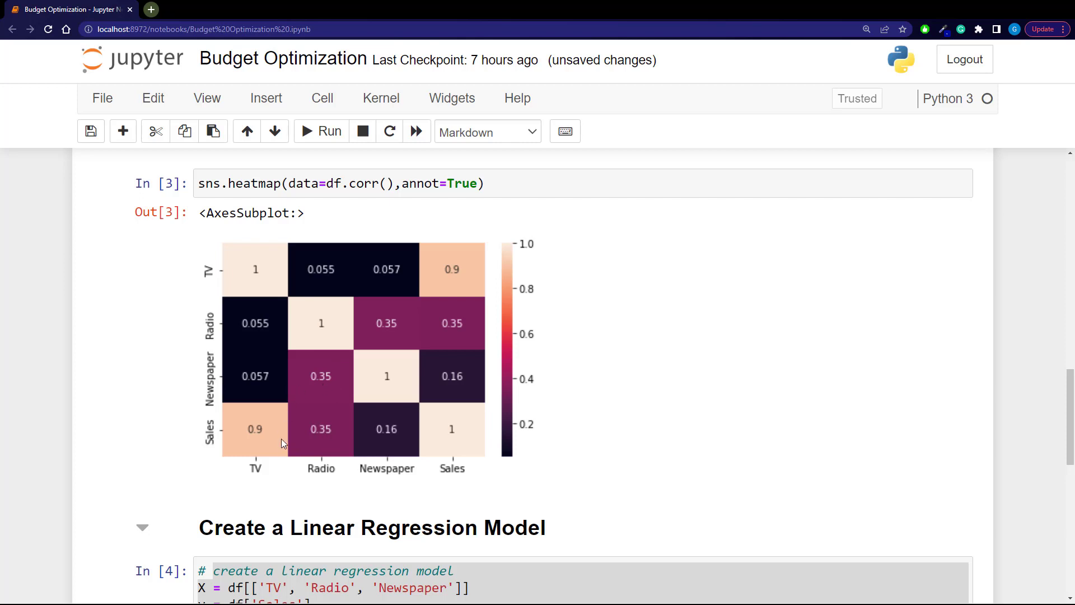
{"action": "mouse_move", "coordinate": [327, 370]}
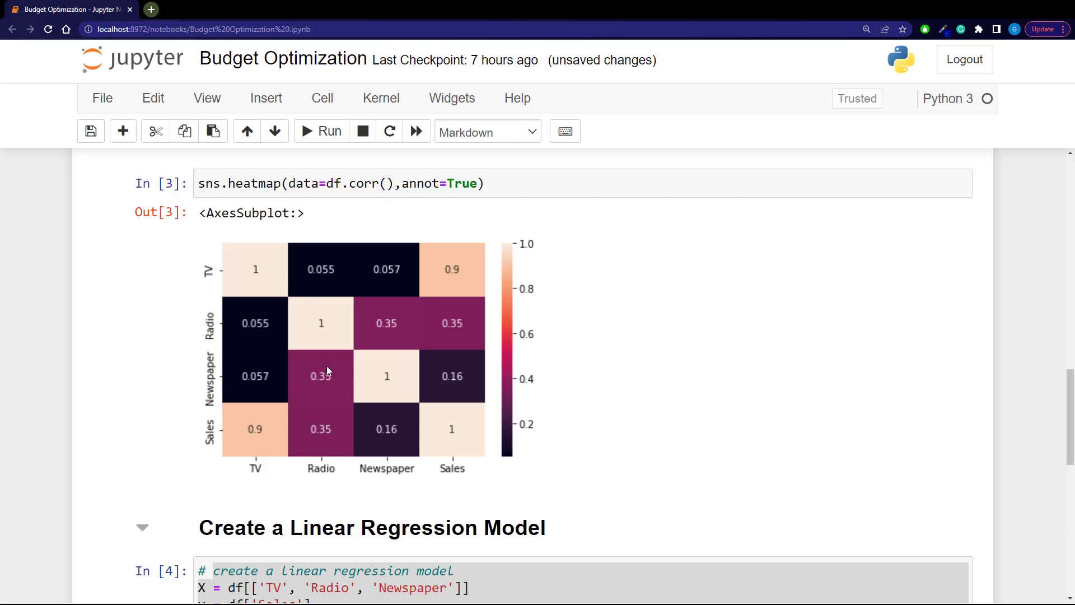
{"action": "scroll", "scroll_direction": "down", "scroll_amount": 3}
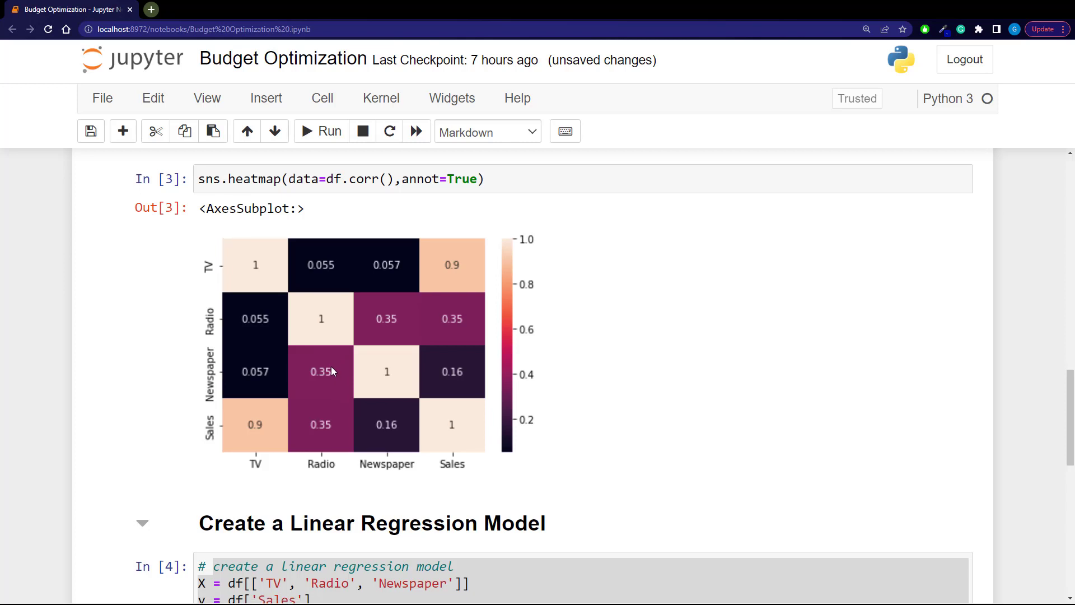
Step: Scroll down to the R2 0.91 evaluation output and the channel coefficients table
{"action": "scroll", "scroll_direction": "down", "scroll_amount": 3}
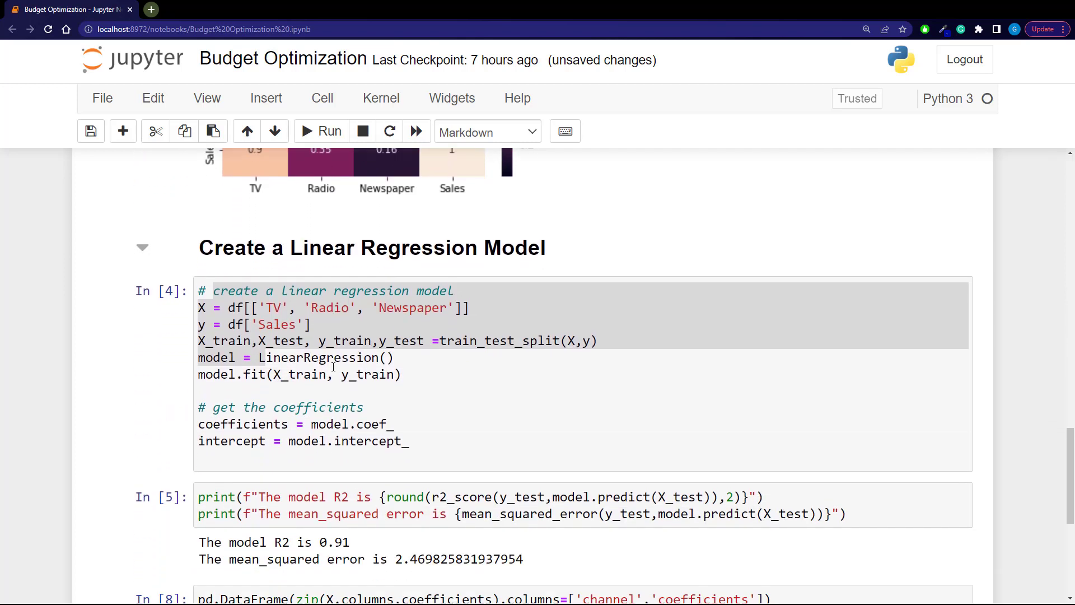
{"action": "scroll", "scroll_direction": "down", "scroll_amount": 3}
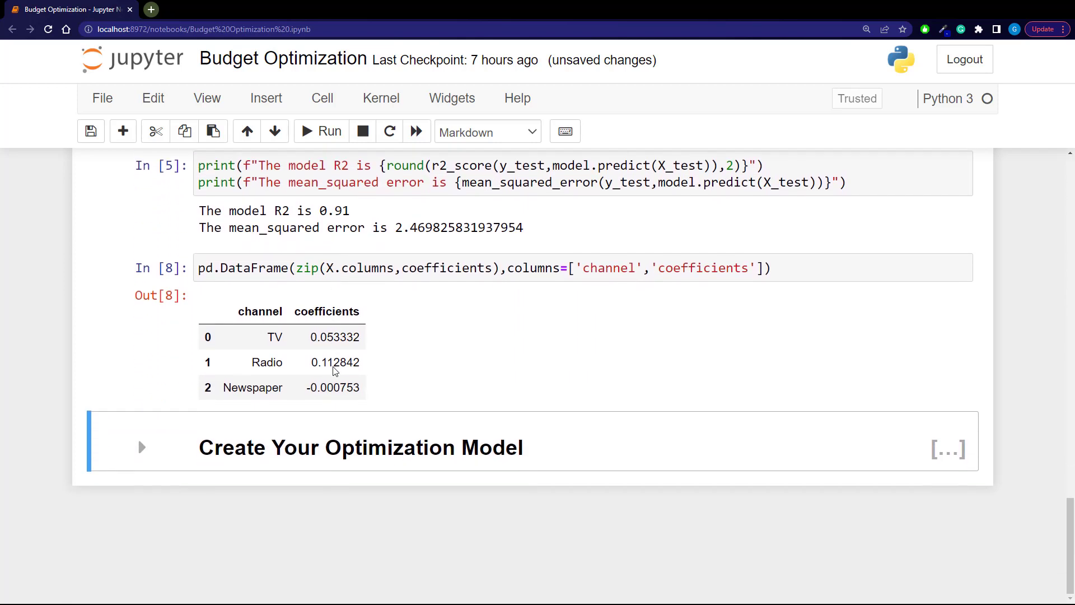
{"action": "mouse_move", "coordinate": [412, 471]}
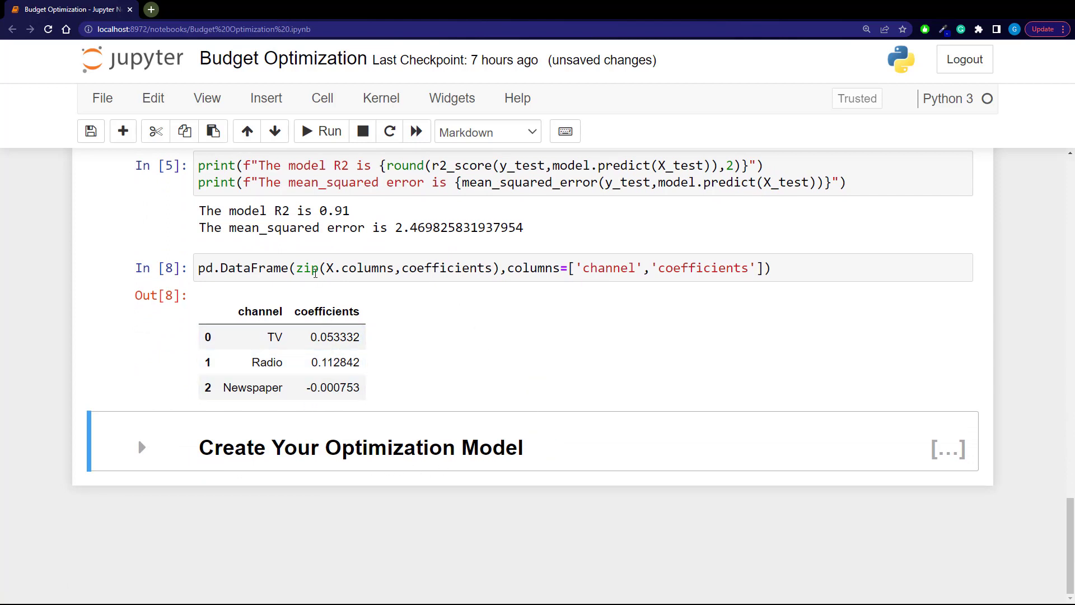
Step: Expand the collapsed Create Your Optimization Model section to show objective, constraint and minimize code
{"action": "left_click", "coordinate": [142, 446]}
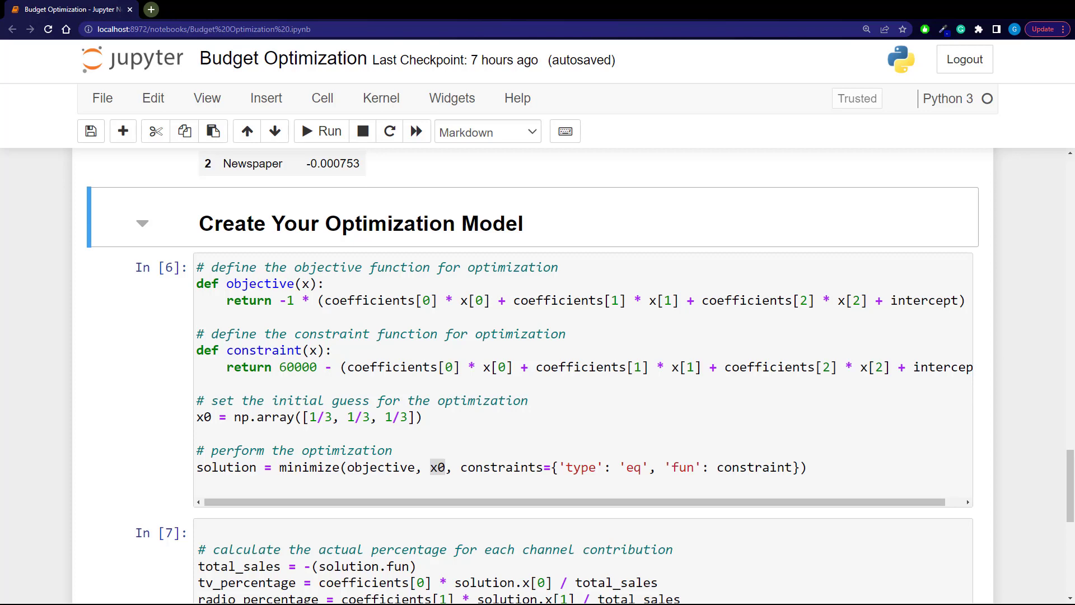
{"action": "mouse_move", "coordinate": [575, 283]}
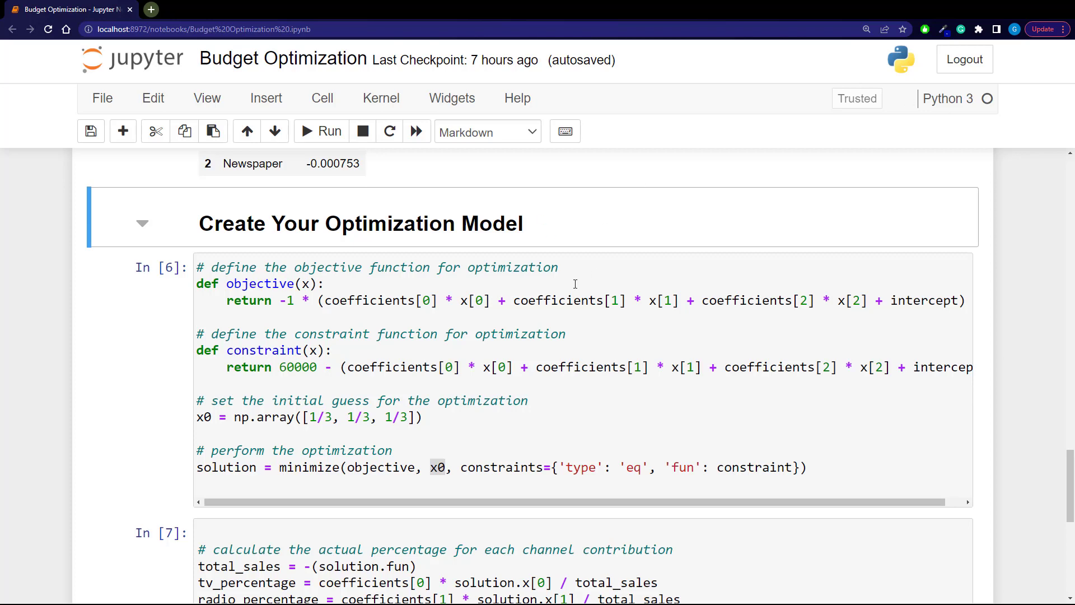
{"action": "mouse_move", "coordinate": [342, 137]}
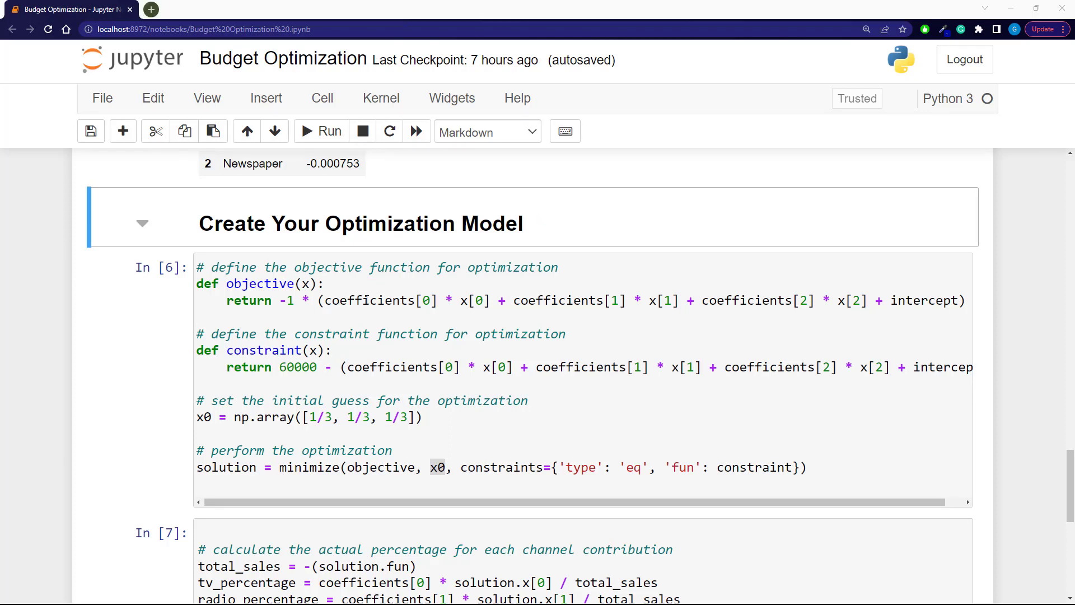
{"action": "mouse_move", "coordinate": [296, 293]}
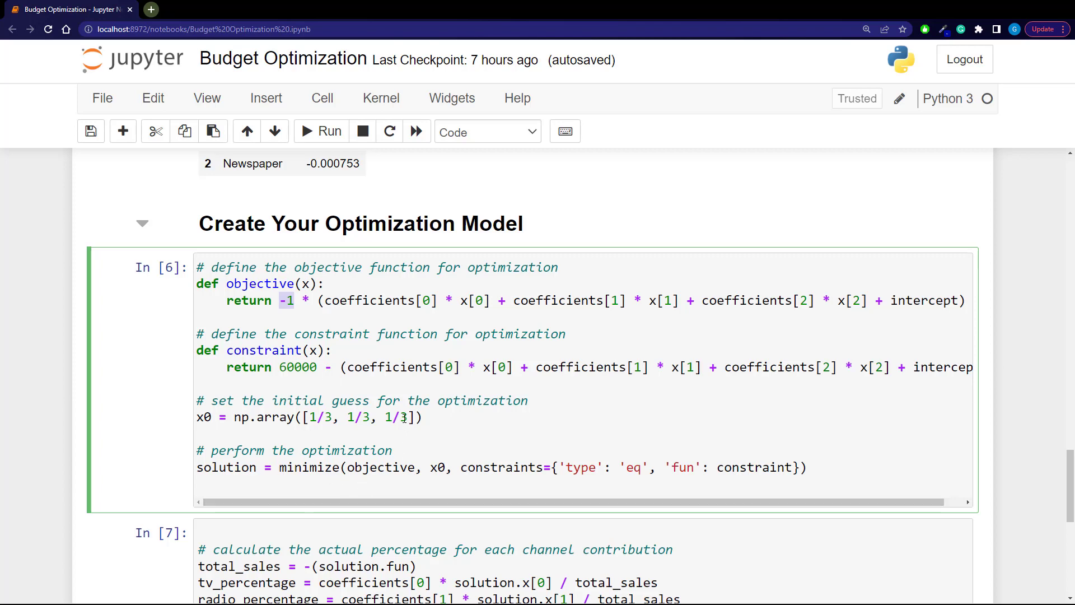
{"action": "mouse_move", "coordinate": [362, 322]}
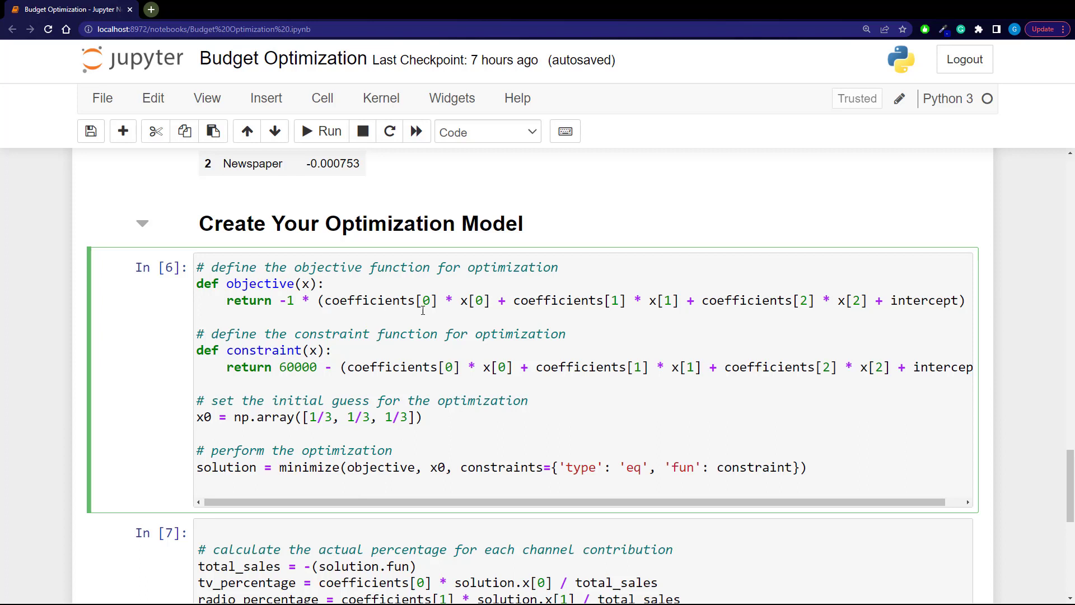
{"action": "left_click", "coordinate": [463, 300]}
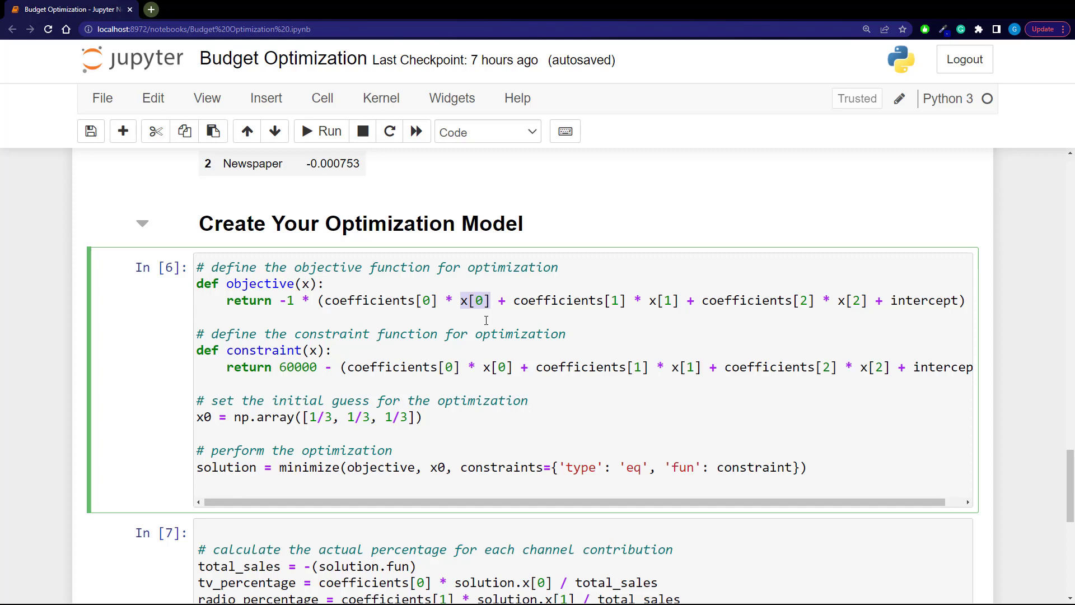
{"action": "mouse_move", "coordinate": [447, 334]}
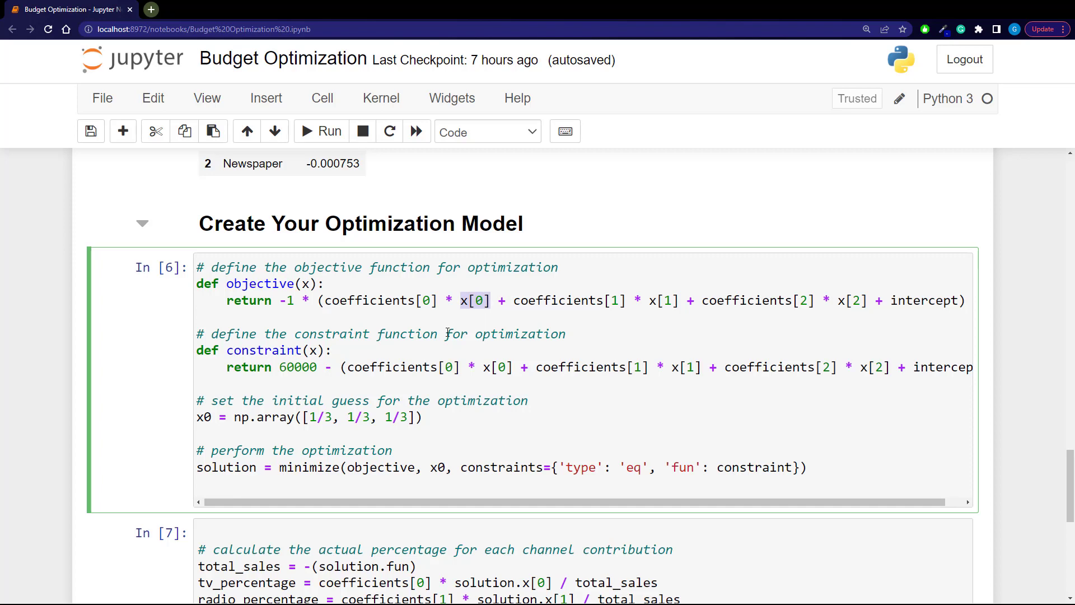
{"action": "mouse_move", "coordinate": [445, 410]}
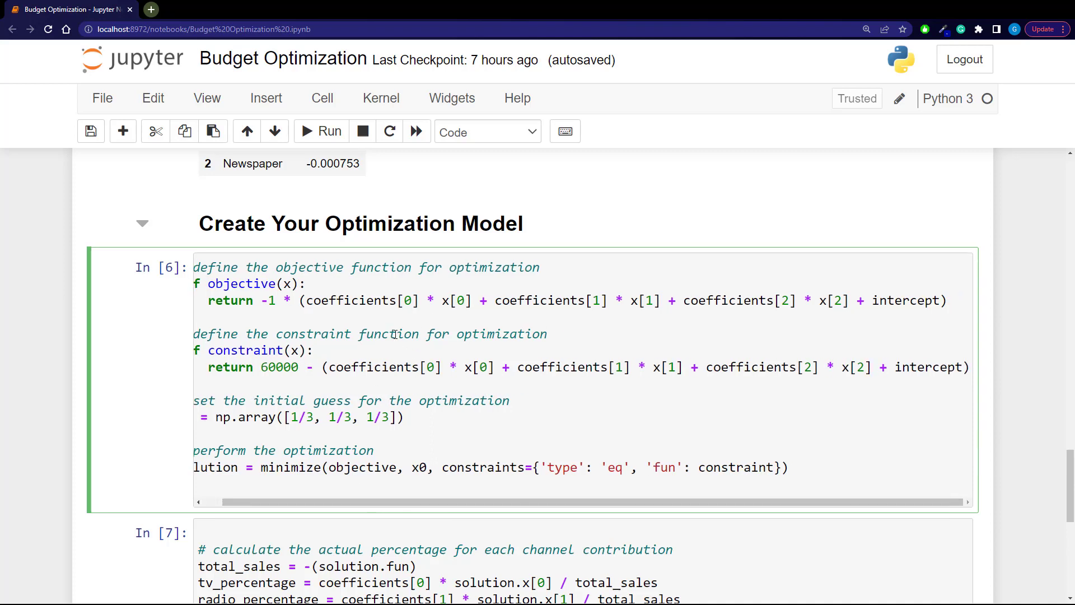
{"action": "left_click", "coordinate": [297, 417]}
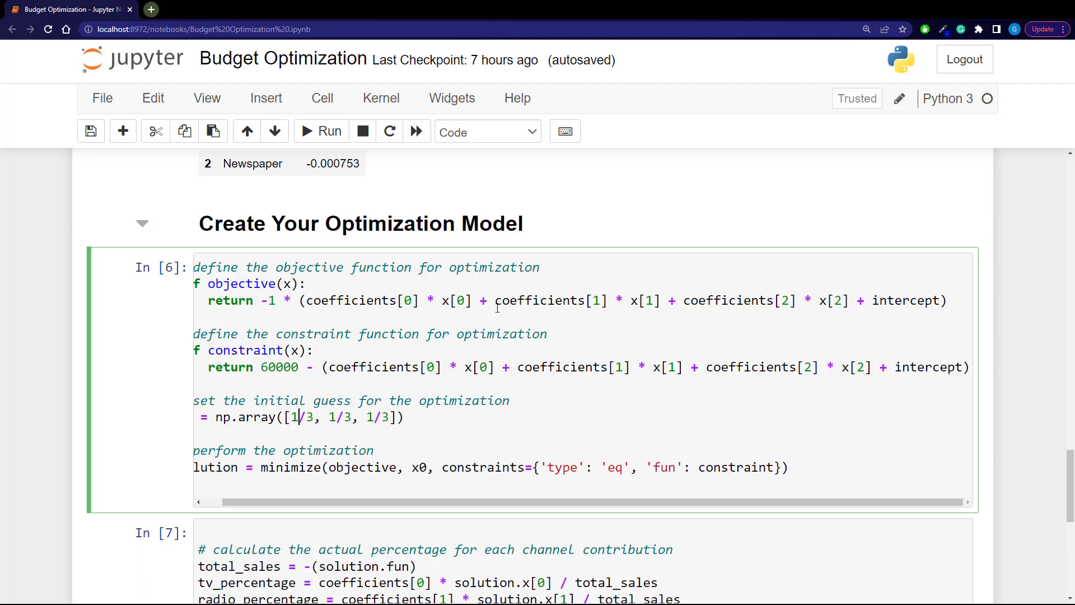
{"action": "mouse_move", "coordinate": [705, 299]}
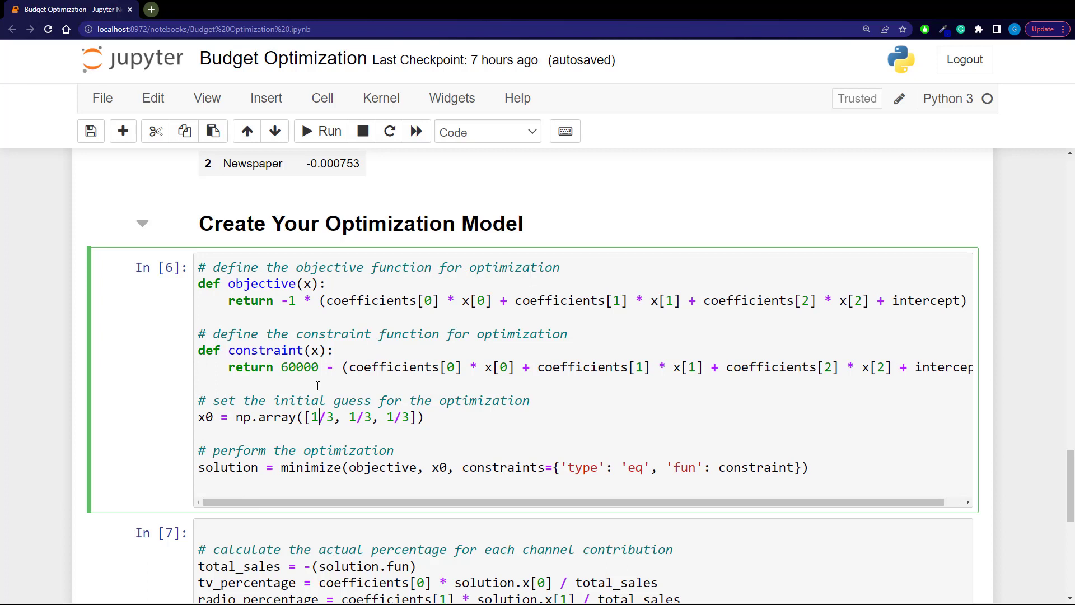
{"action": "double_click", "coordinate": [300, 367]}
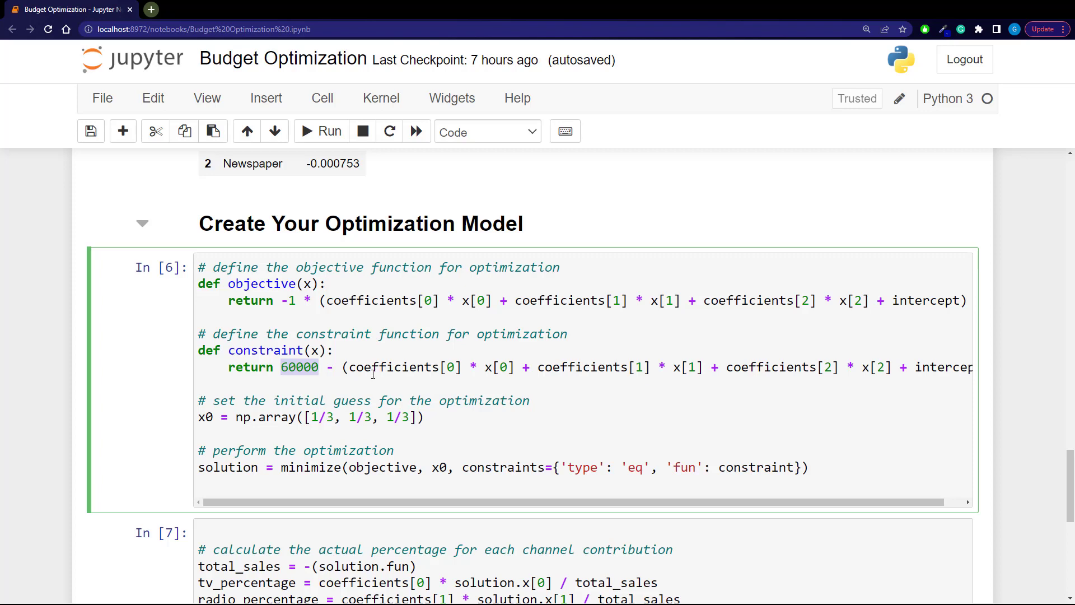
{"action": "mouse_move", "coordinate": [373, 372]}
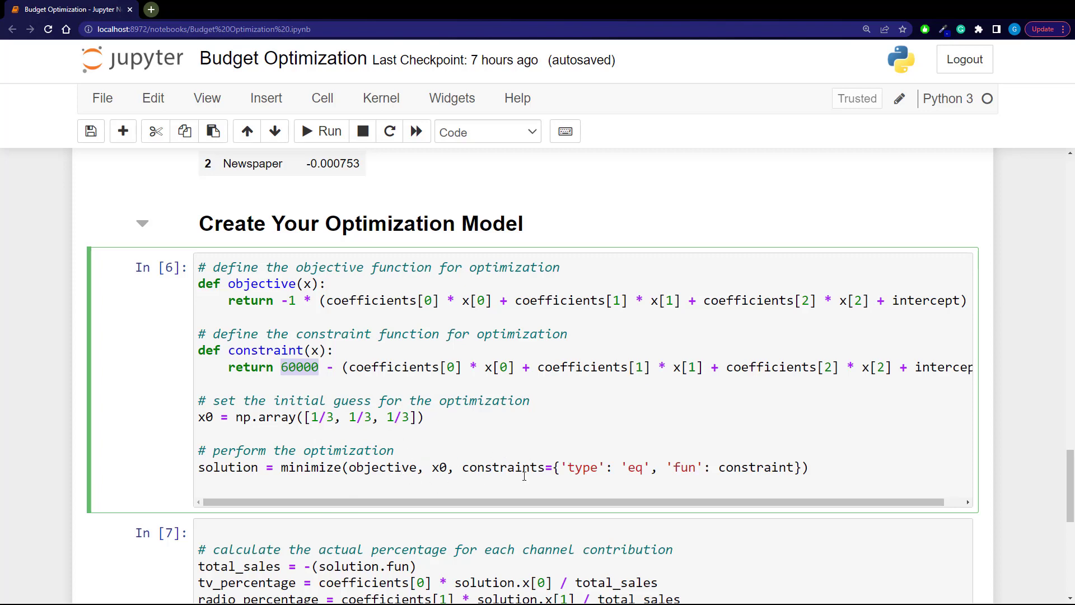
{"action": "mouse_move", "coordinate": [635, 443]}
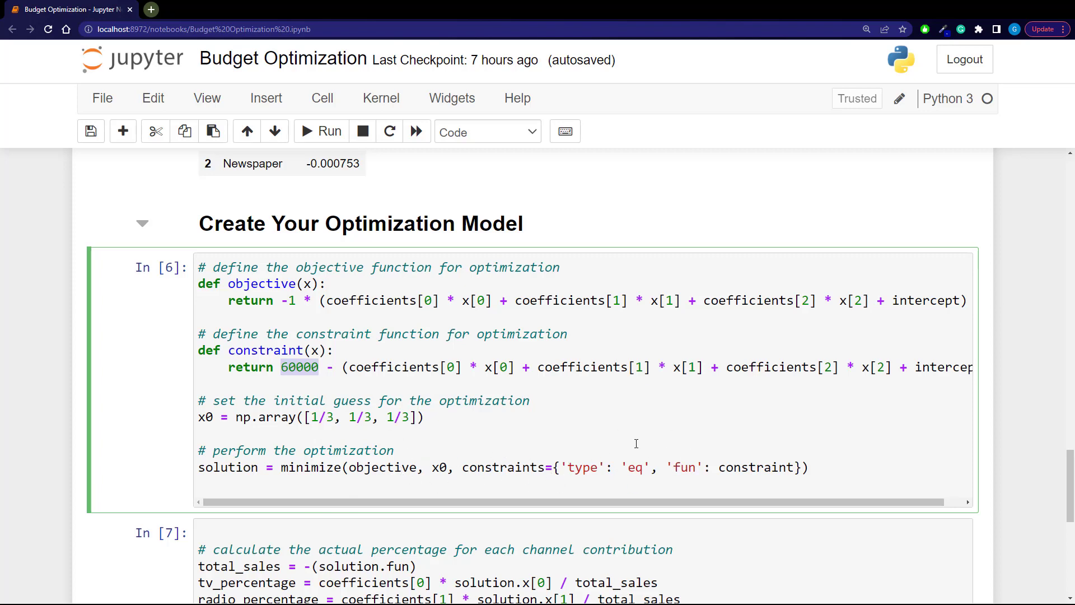
{"action": "mouse_move", "coordinate": [518, 398]}
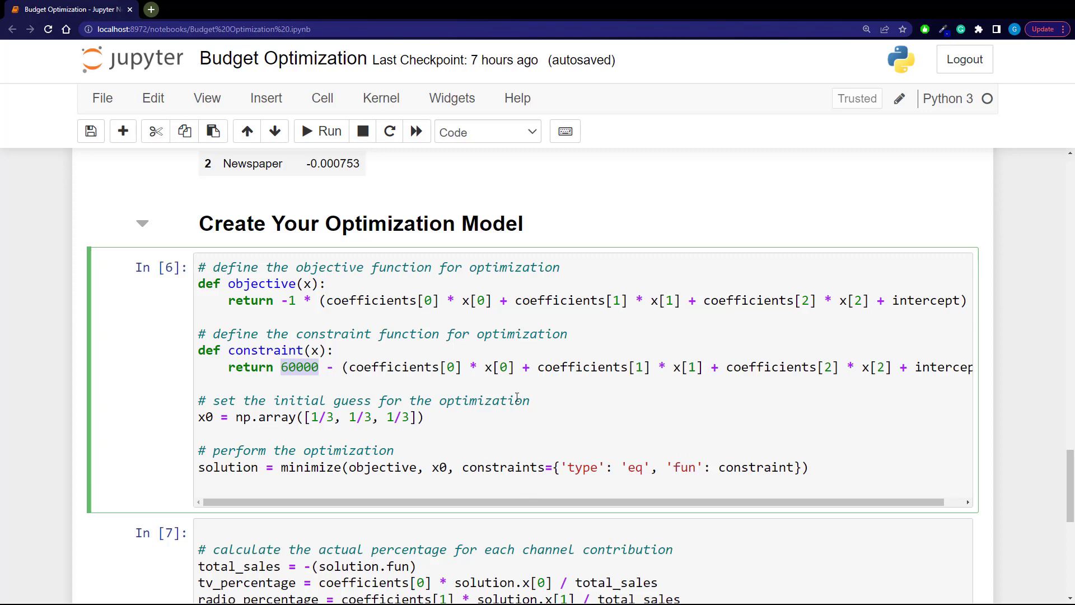
{"action": "scroll", "scroll_direction": "down", "scroll_amount": 3}
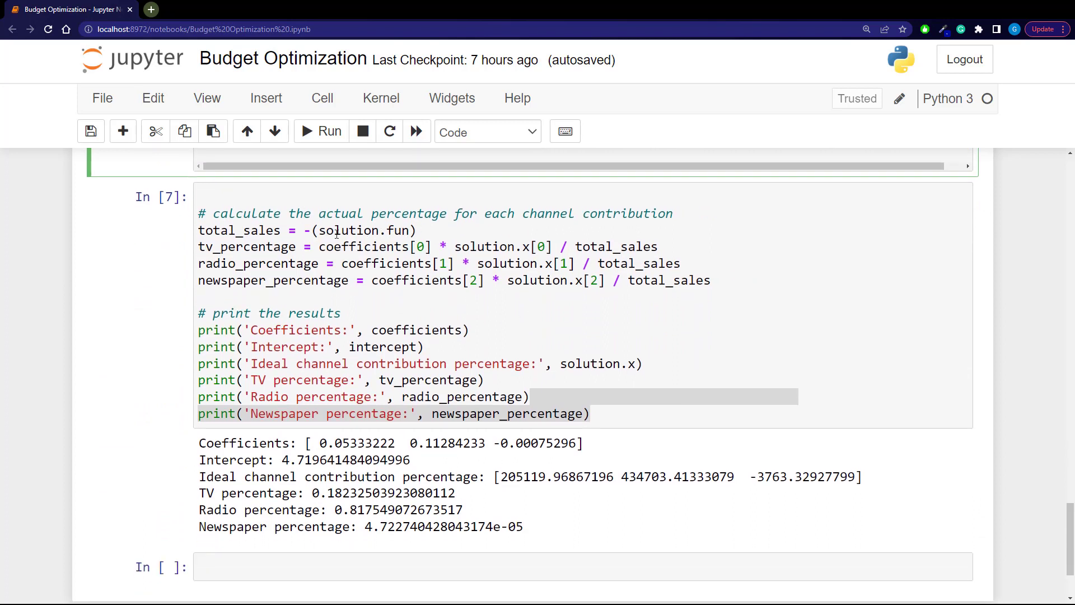
{"action": "mouse_move", "coordinate": [313, 260]}
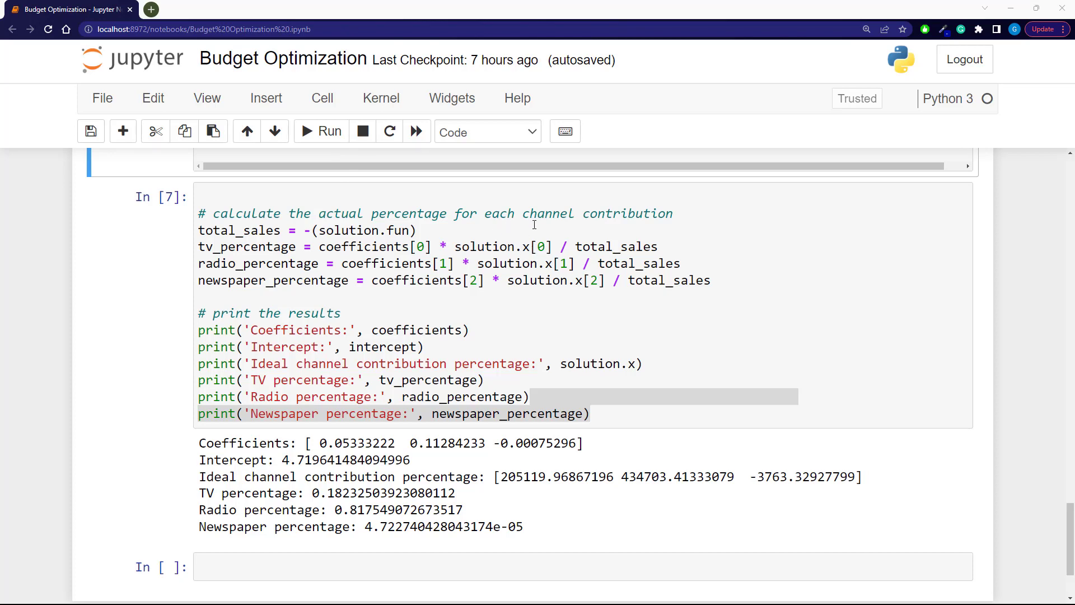
{"action": "mouse_move", "coordinate": [541, 263]}
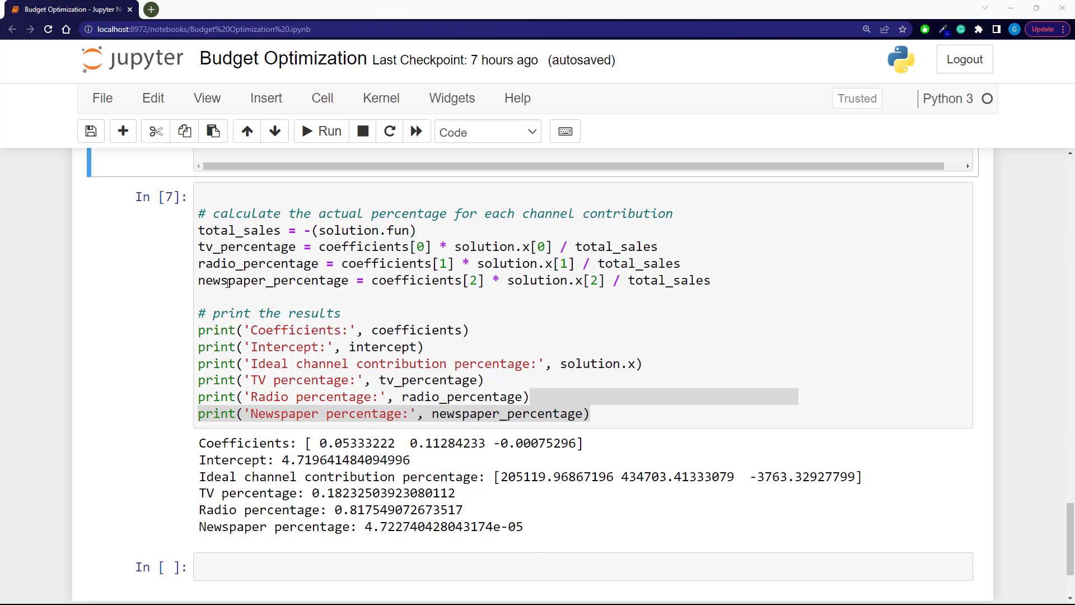
{"action": "mouse_move", "coordinate": [542, 263]}
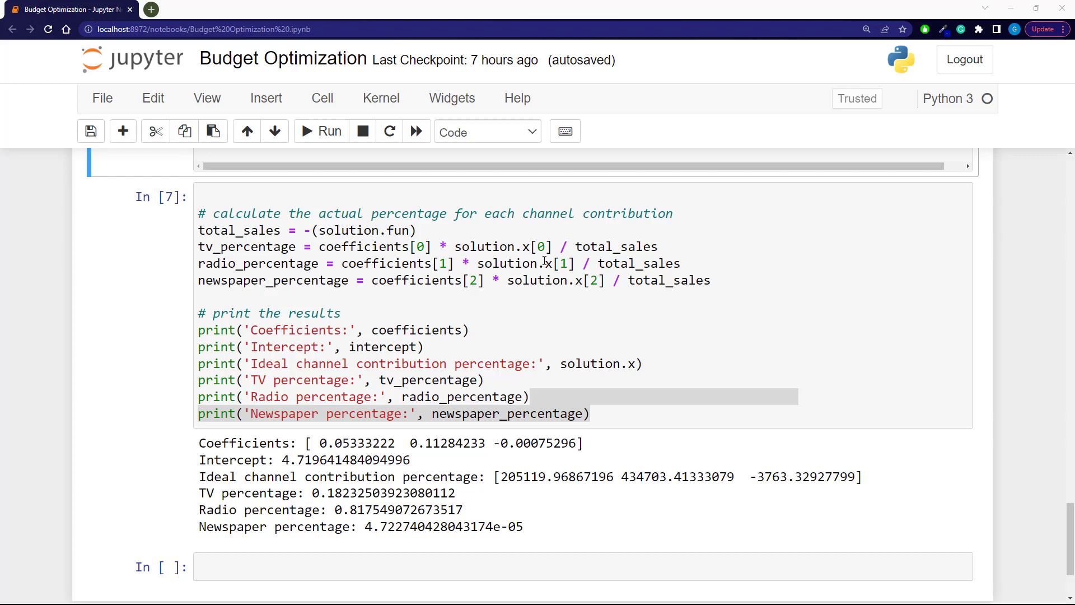
{"action": "mouse_move", "coordinate": [544, 260]}
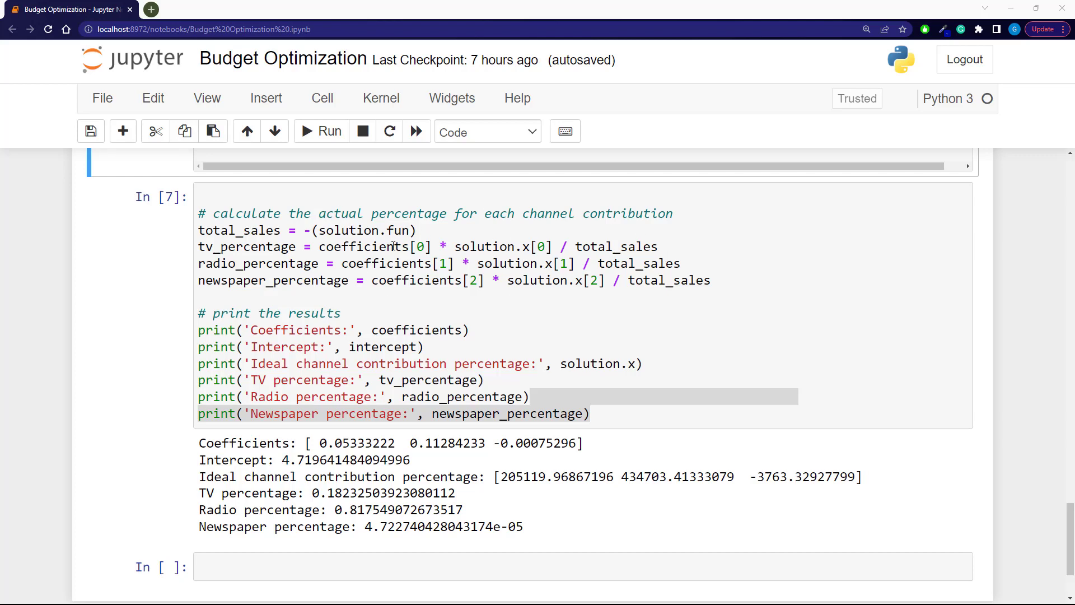
{"action": "mouse_move", "coordinate": [405, 233]}
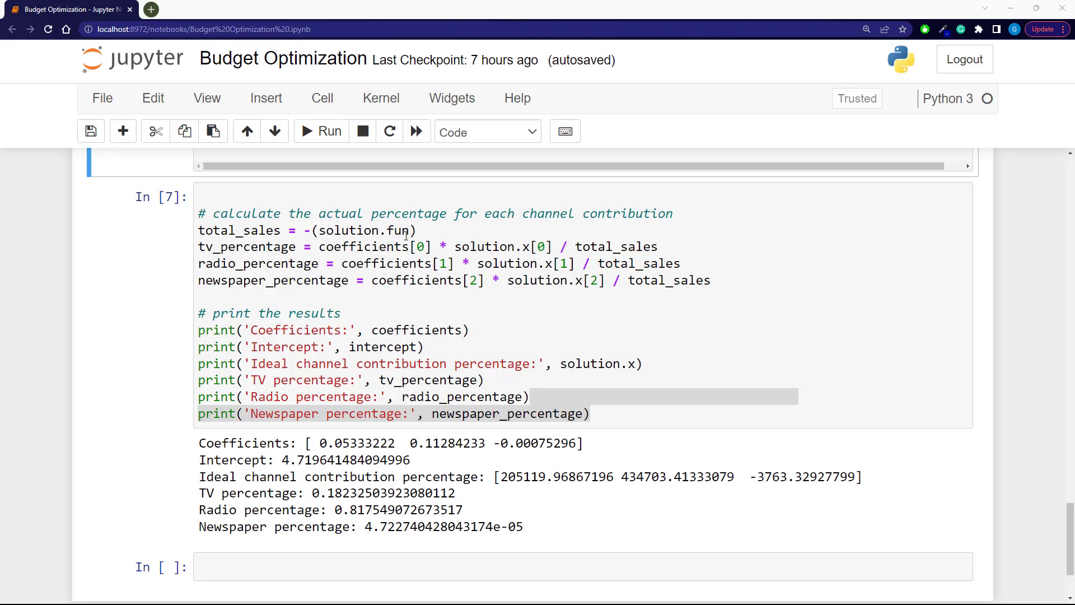
Step: Scroll to cell In [7] showing TV about 18%, Radio about 82%, Newspaper near zero
{"action": "scroll", "scroll_direction": "down", "scroll_amount": 3}
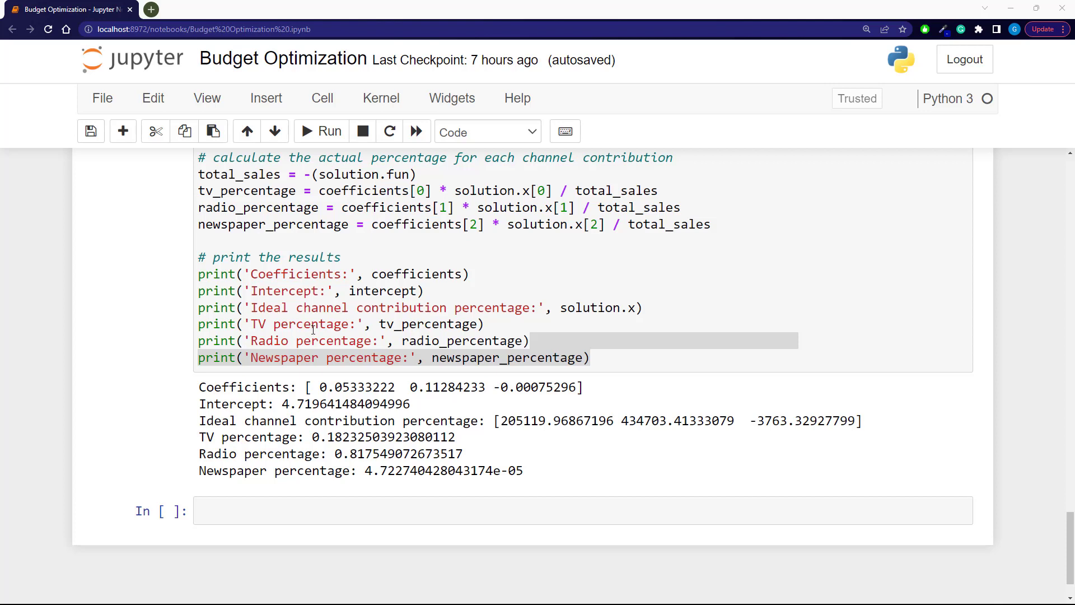
{"action": "mouse_move", "coordinate": [254, 423]}
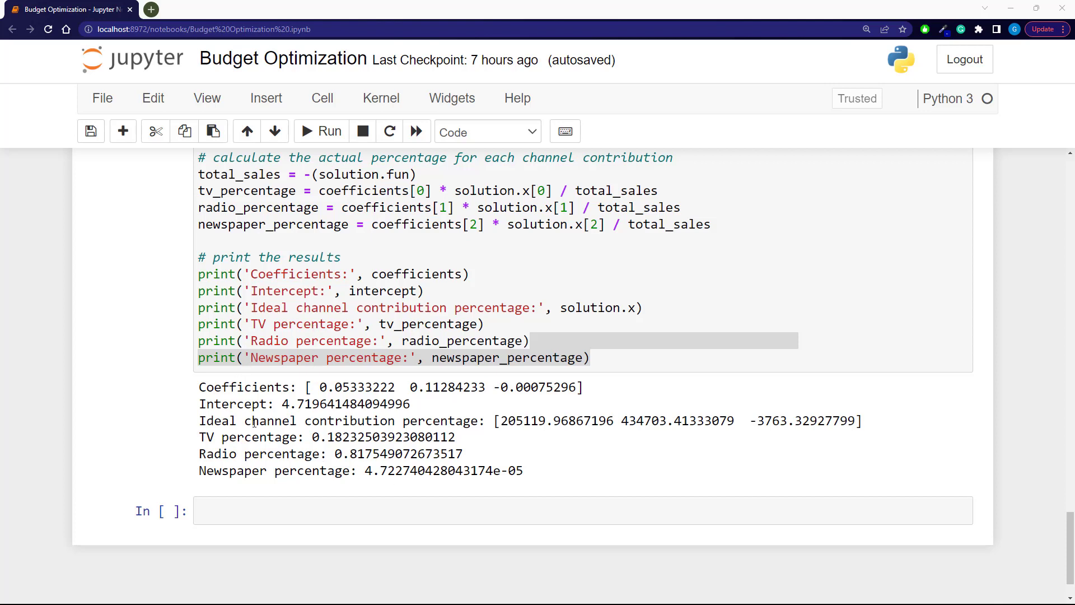
{"action": "mouse_move", "coordinate": [287, 319]}
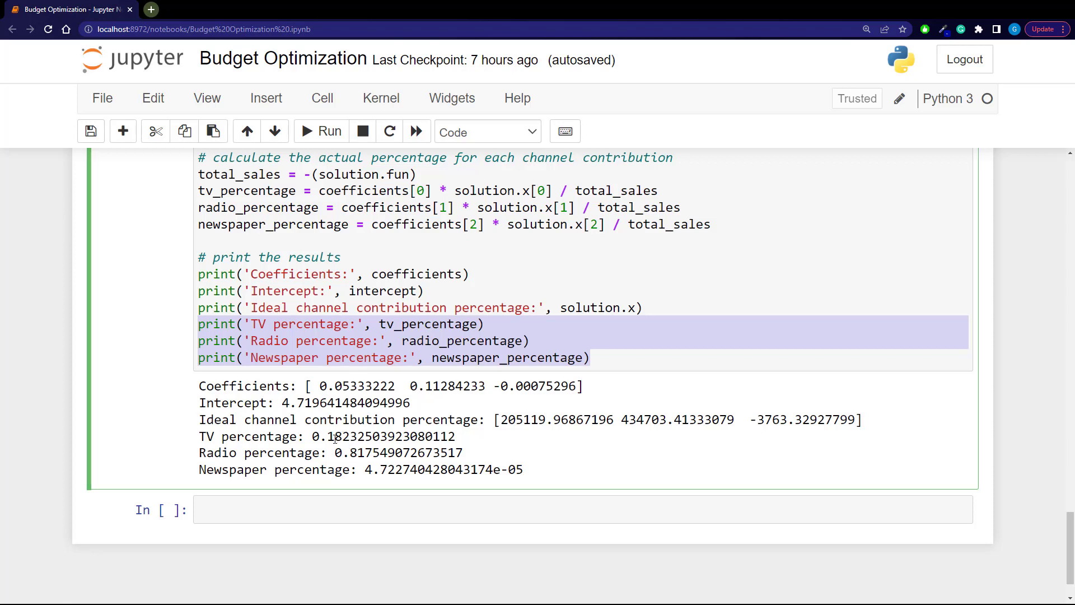
{"action": "left_click_drag", "start_coordinate": [335, 436], "coordinate": [458, 437]}
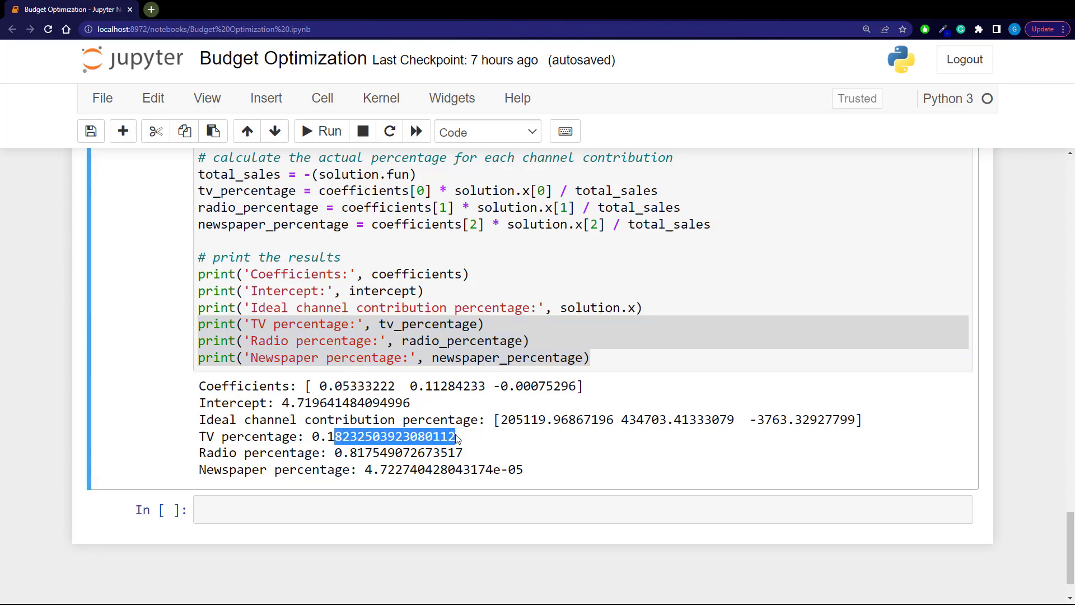